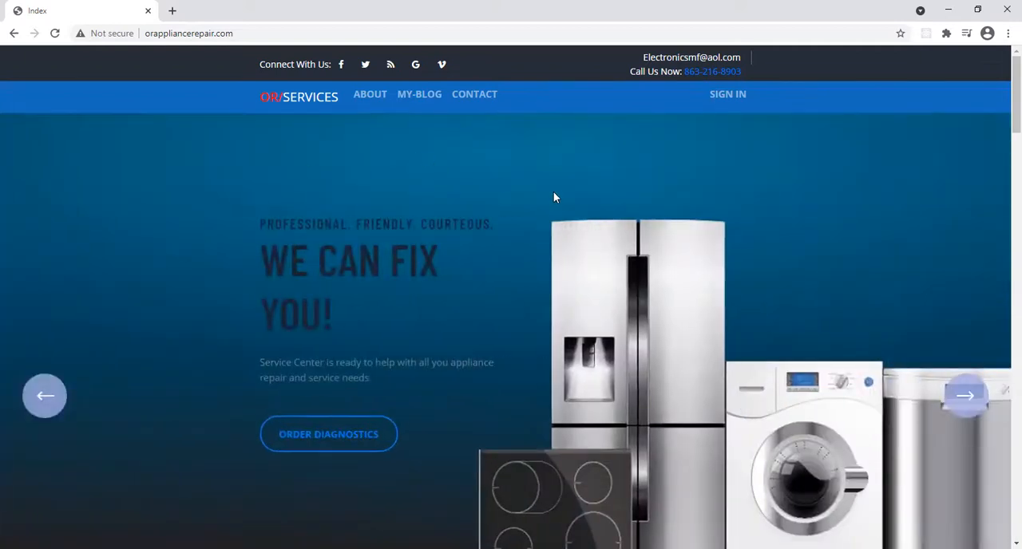
mouse_move(541, 196)
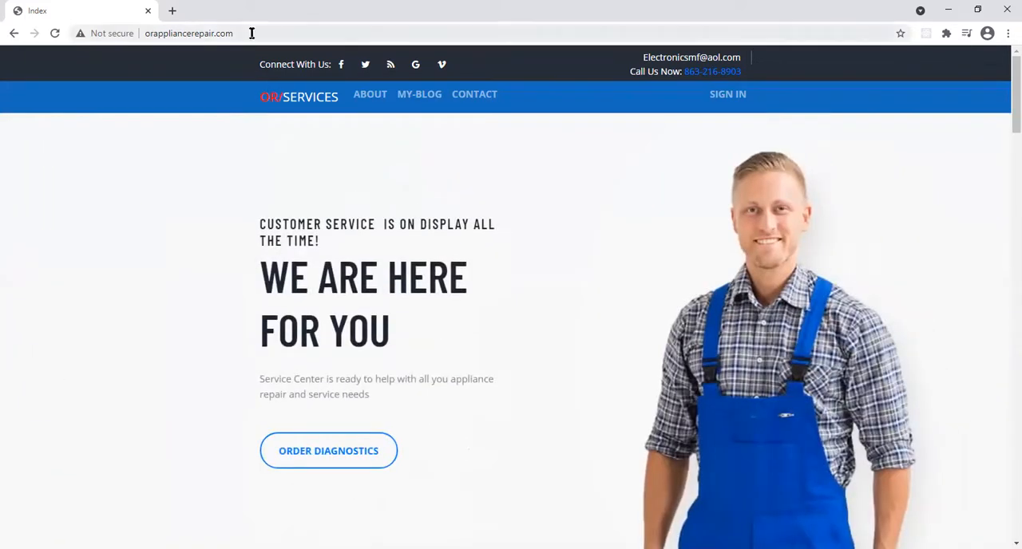
Advance the home page hero slideshow through several slides
click(188, 33)
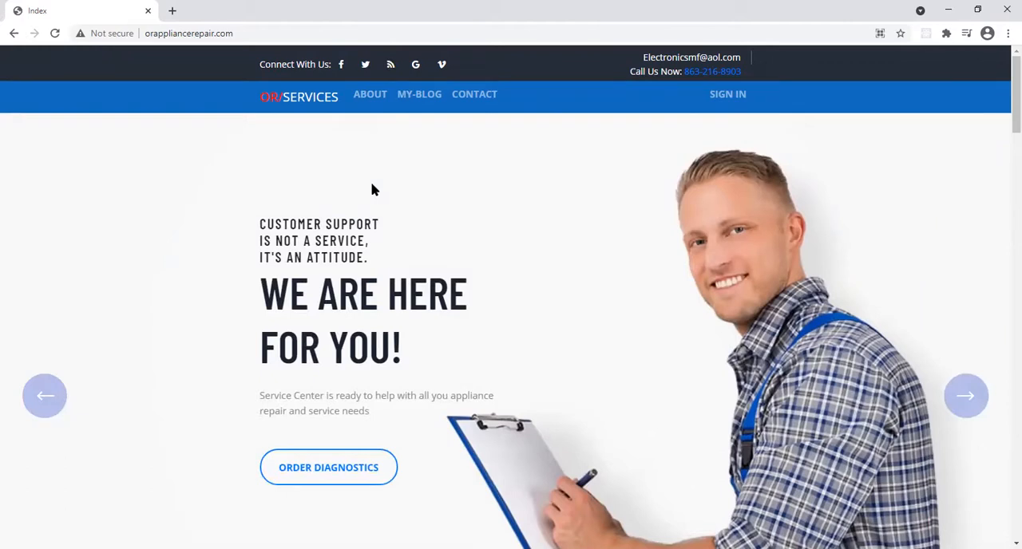
mouse_move(413, 189)
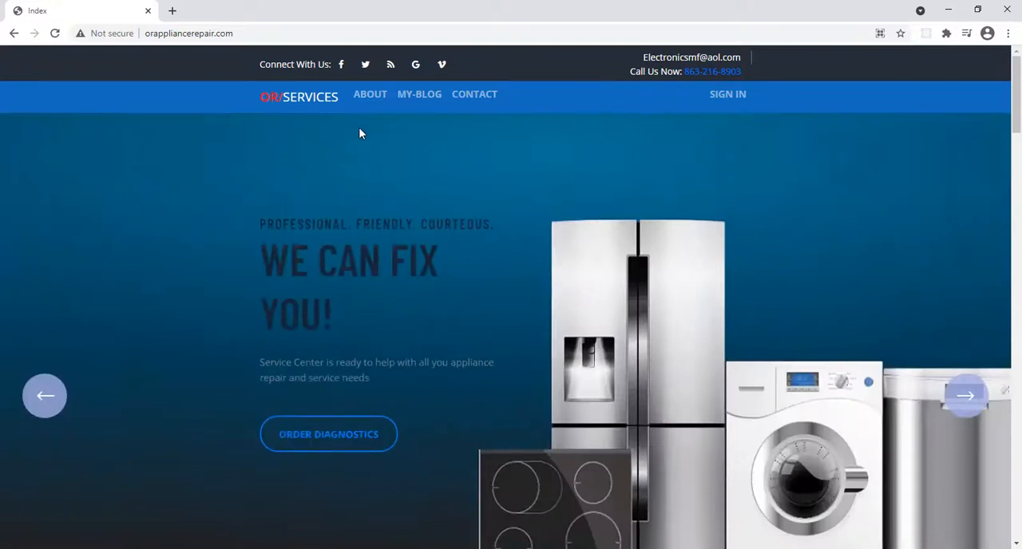
mouse_move(781, 333)
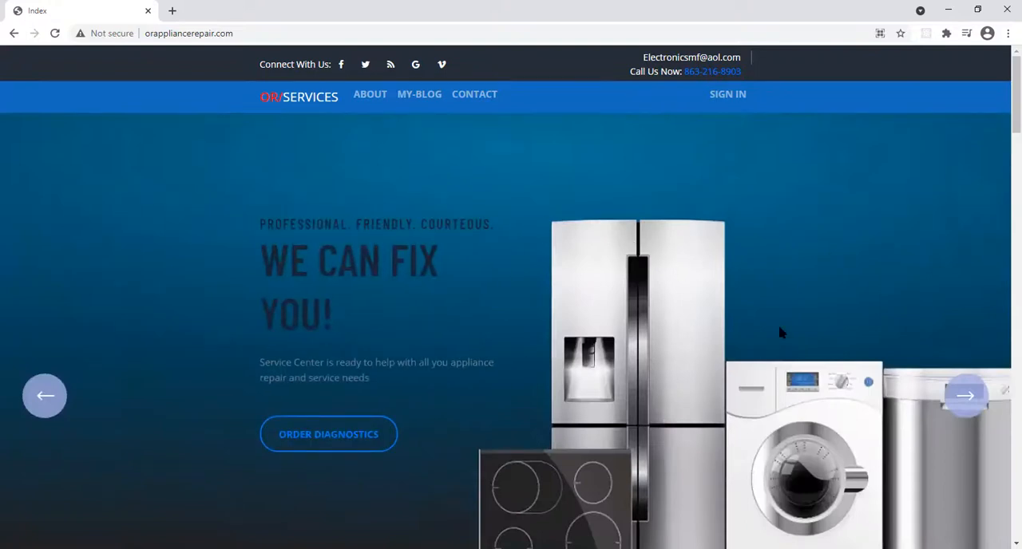
mouse_move(645, 266)
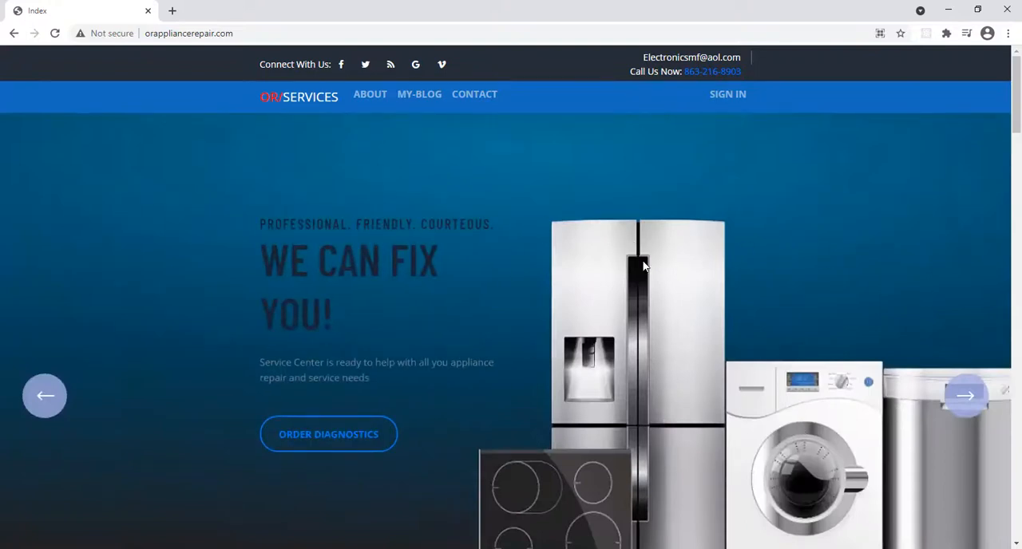
click(965, 396)
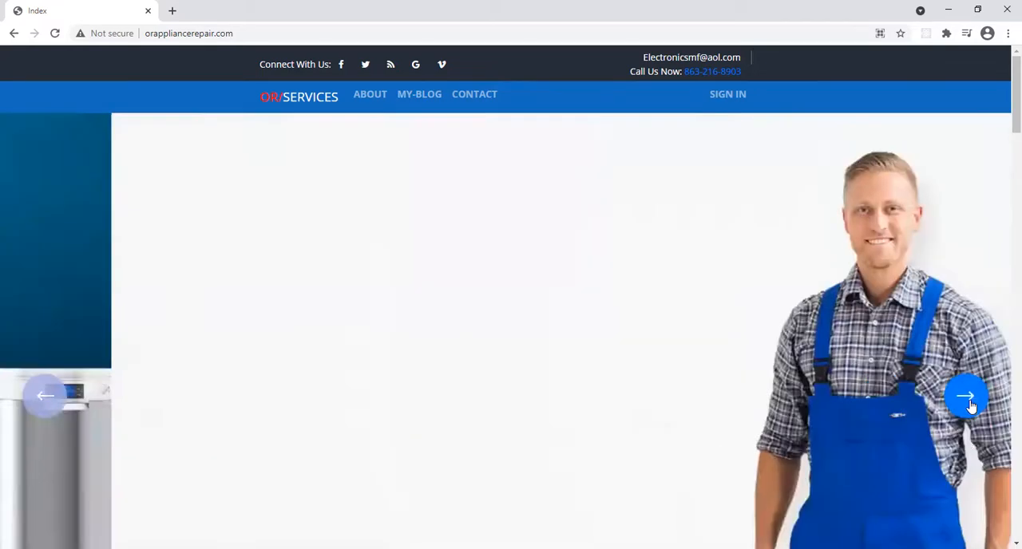
click(966, 397)
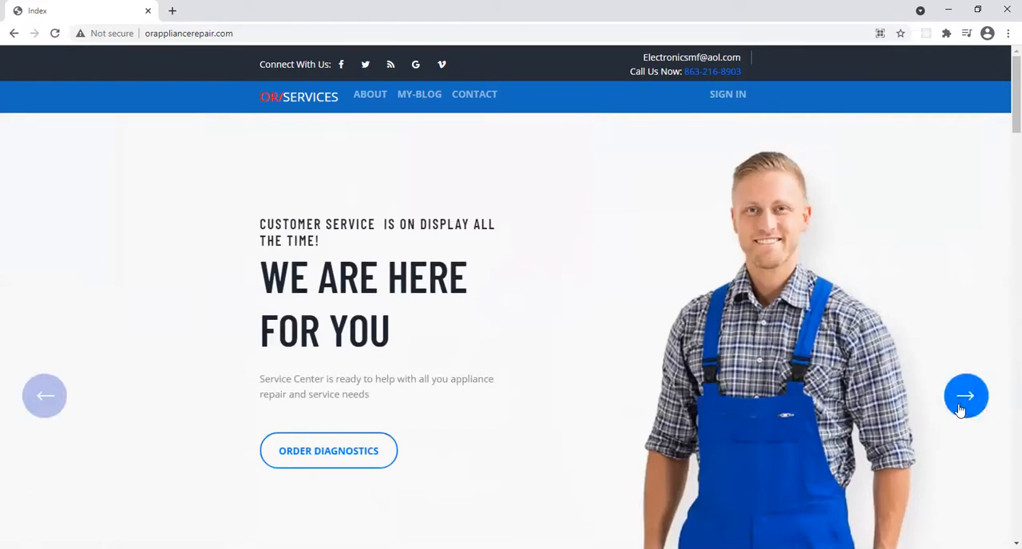
click(966, 397)
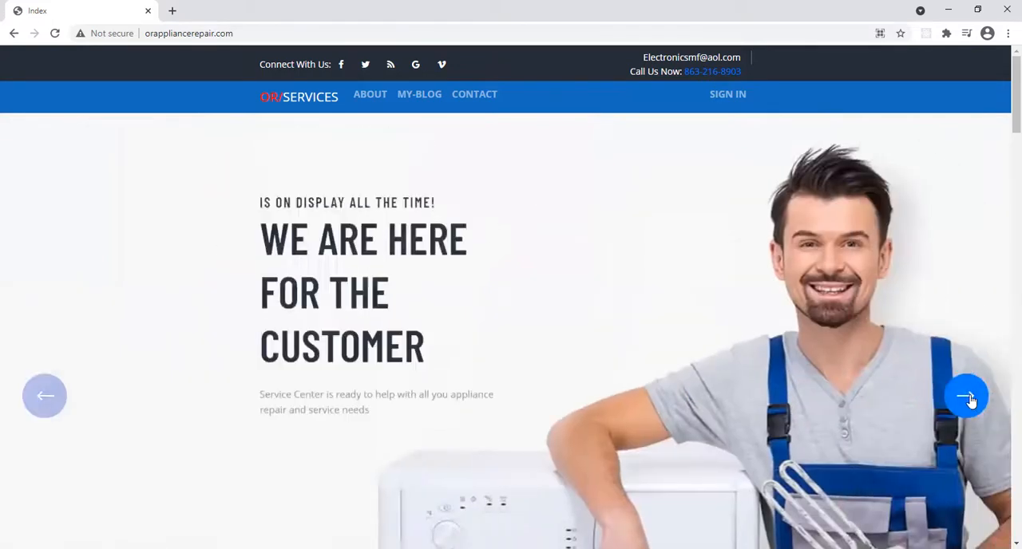
click(967, 396)
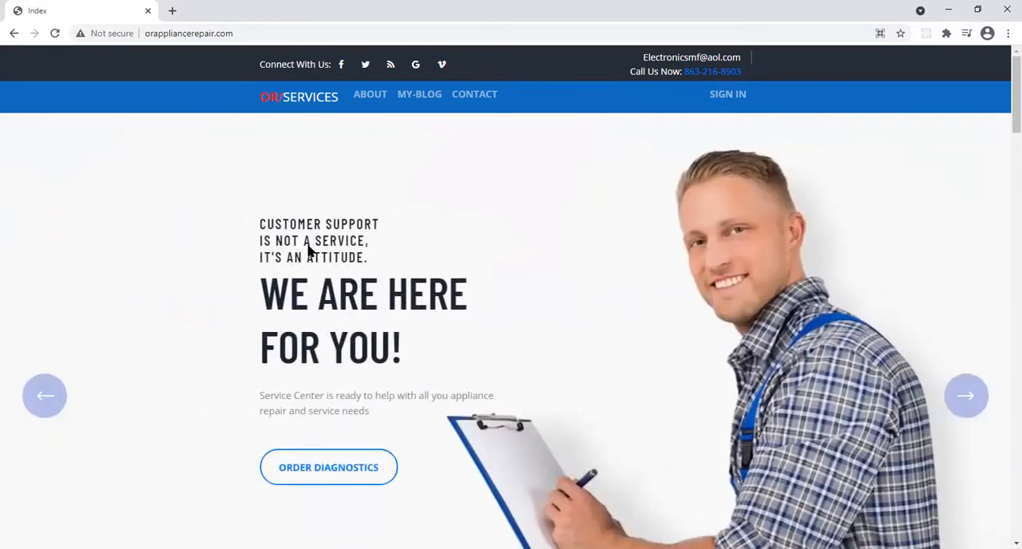
mouse_move(596, 273)
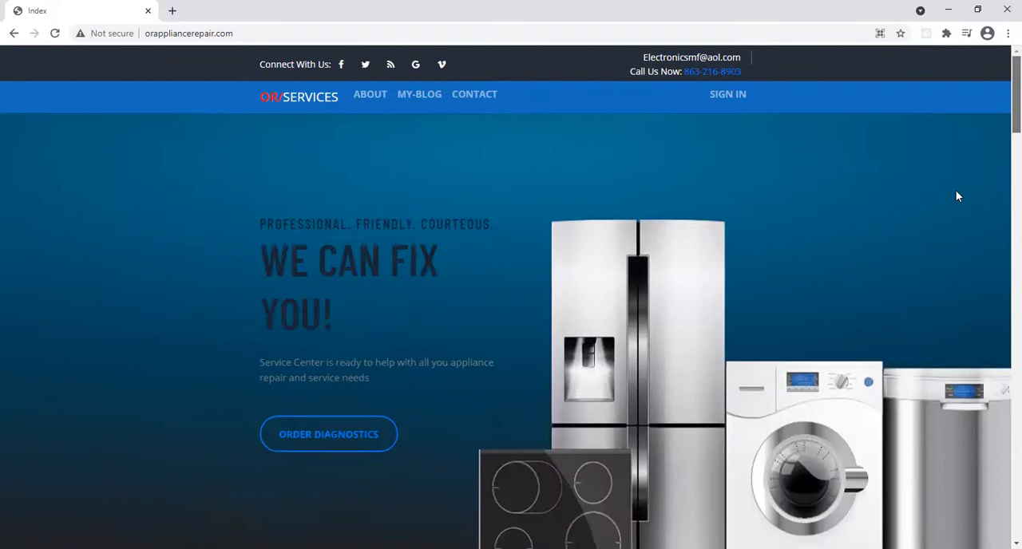
Scroll down through the home page sections and back up
scroll(down, 3)
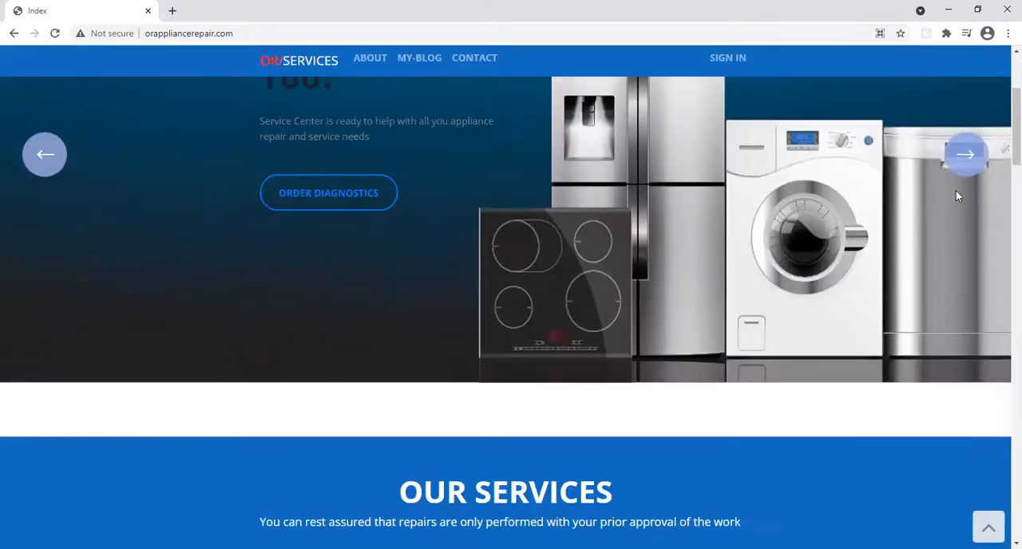
click(965, 154)
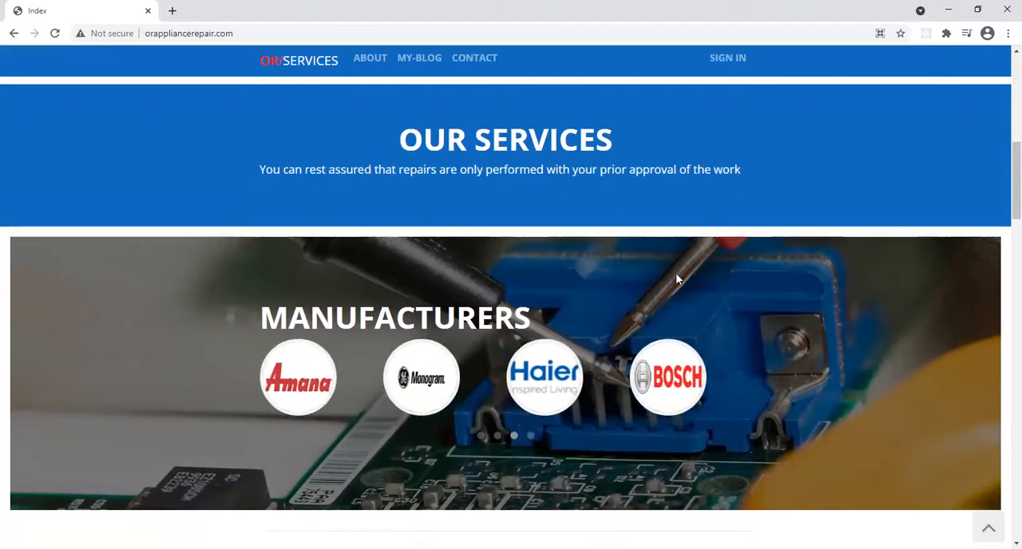
mouse_move(714, 360)
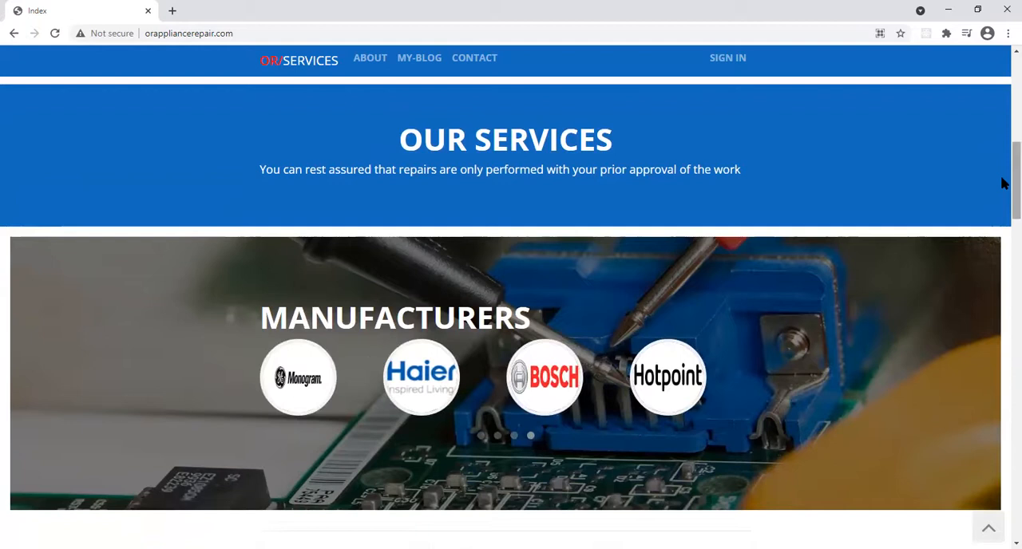
scroll(down, 3)
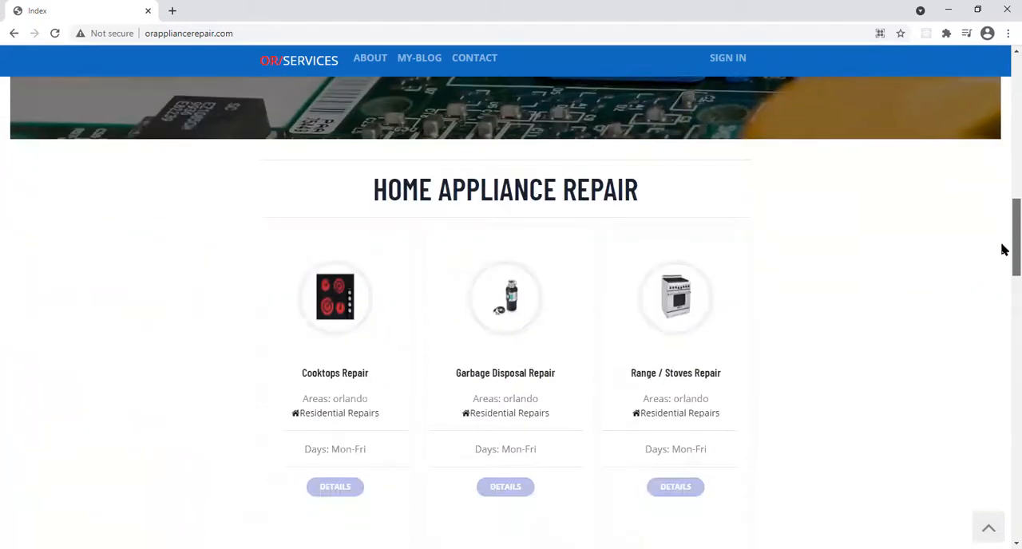
scroll(down, 3)
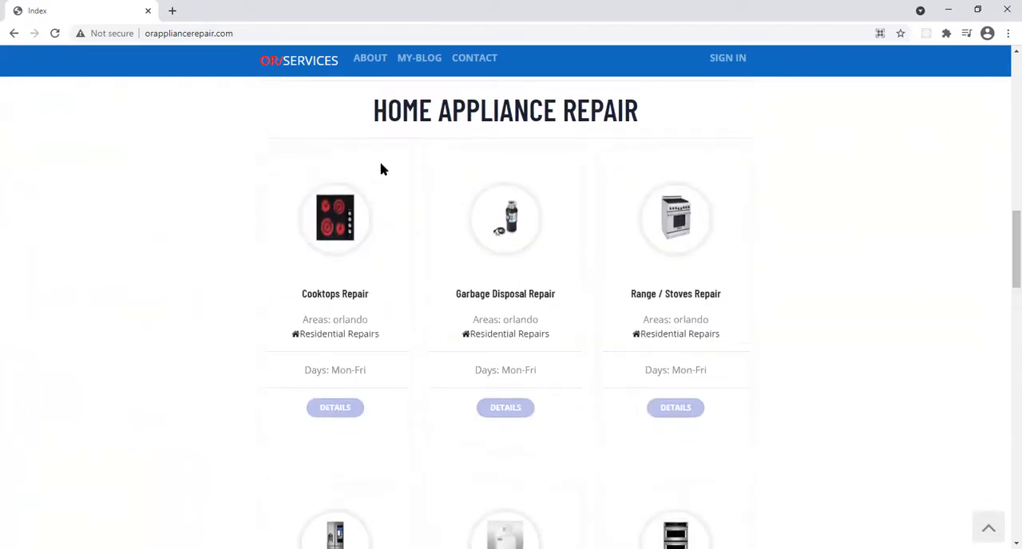
mouse_move(335, 408)
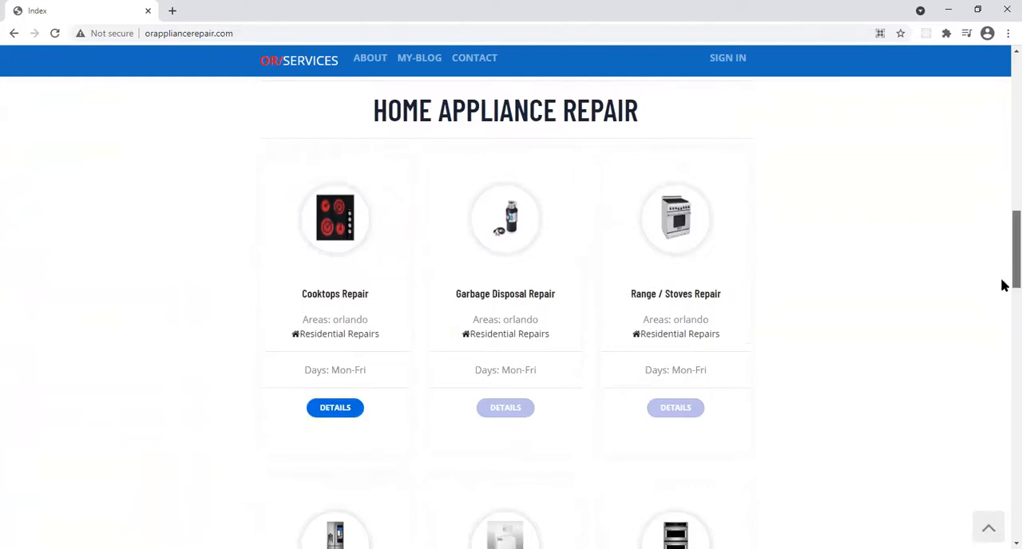
scroll(down, 3)
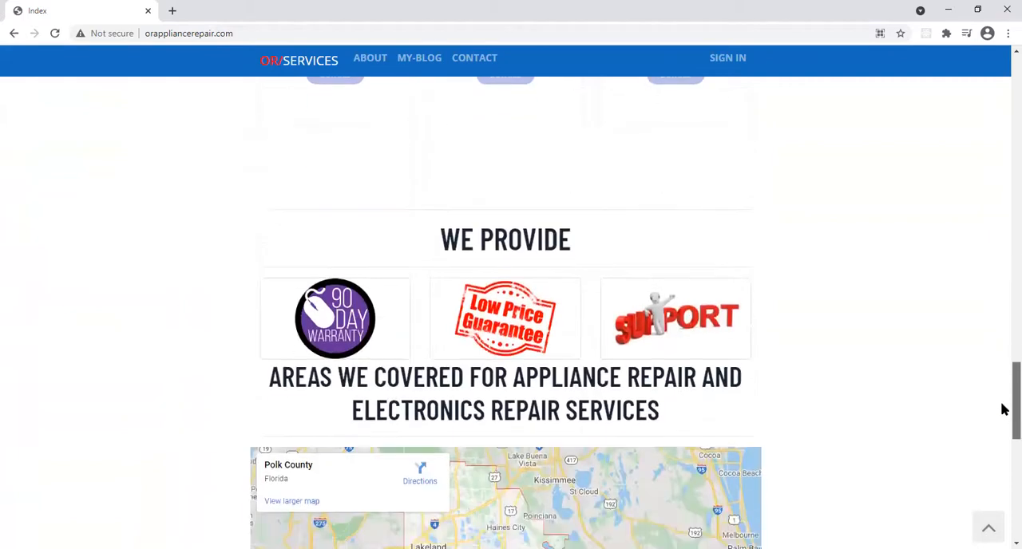
scroll(down, 3)
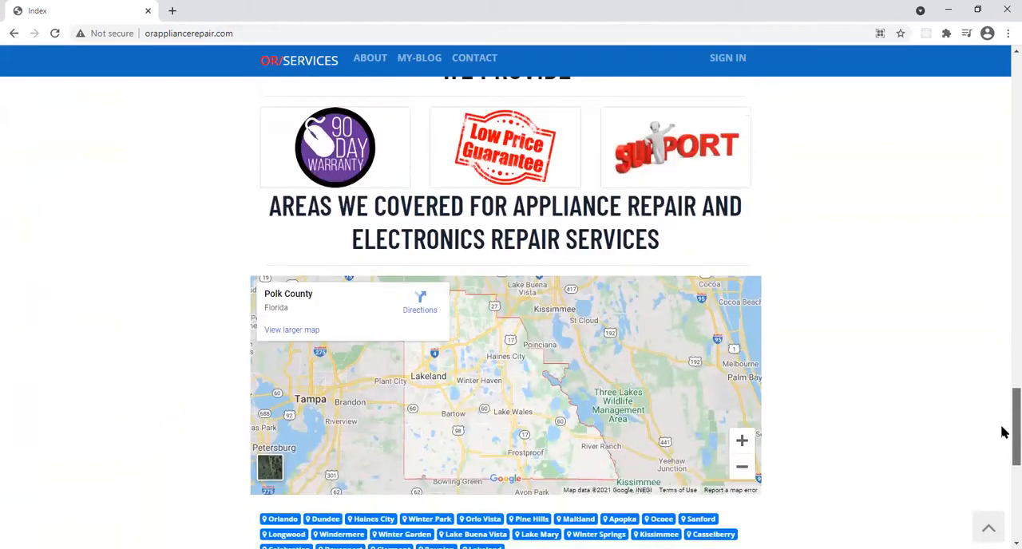
scroll(down, 3)
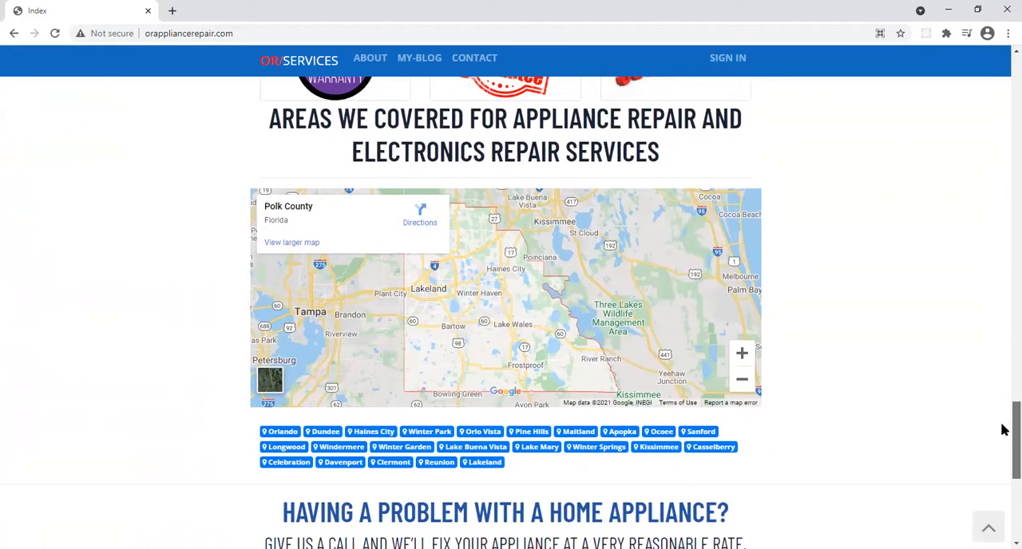
scroll(down, 3)
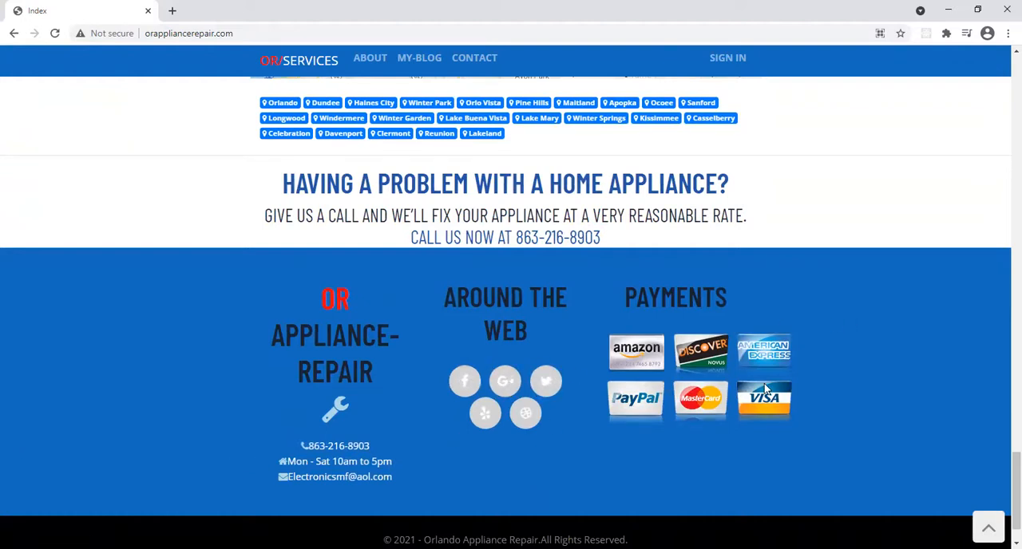
scroll(up, 3)
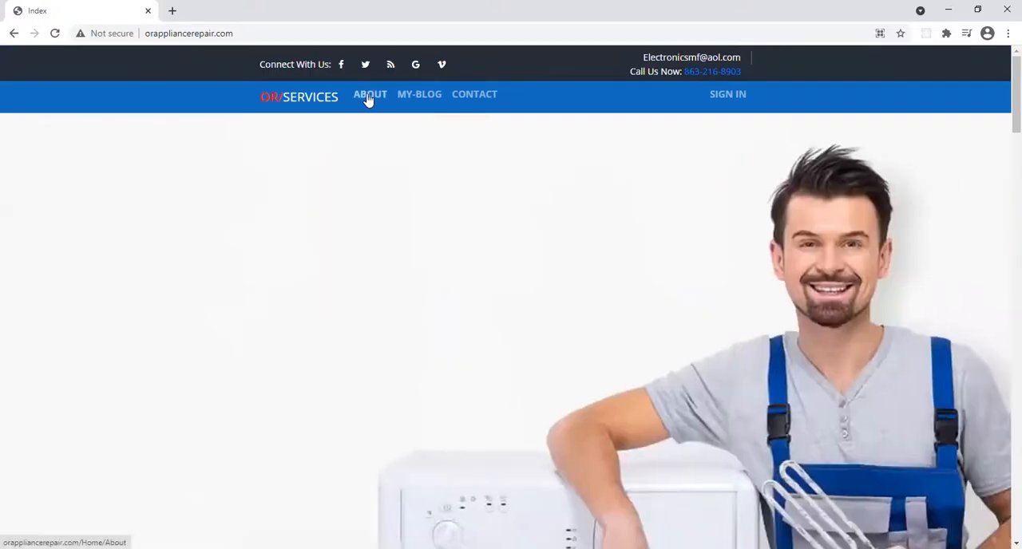
Open About Us and scroll to the 'We've got what you need!' section
click(369, 94)
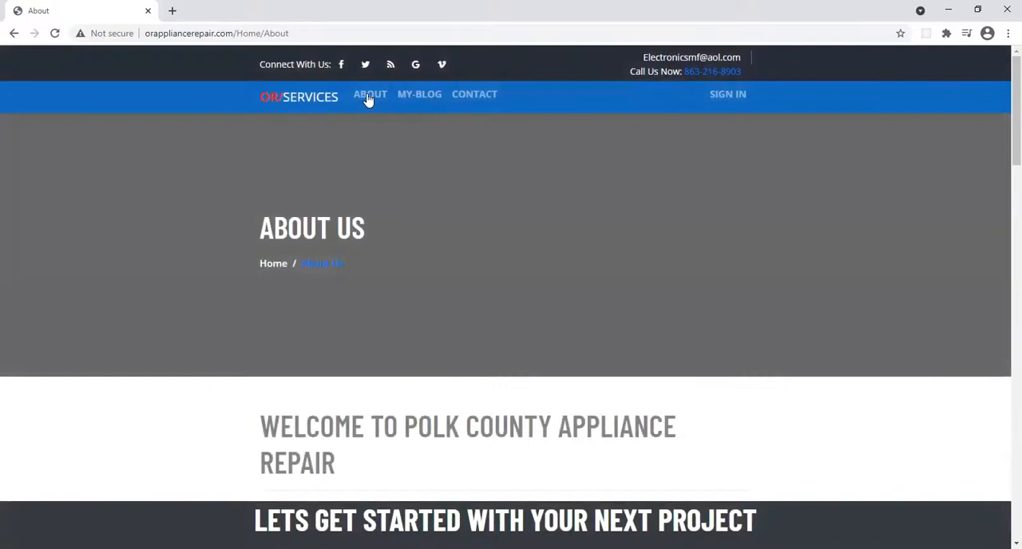
scroll(down, 3)
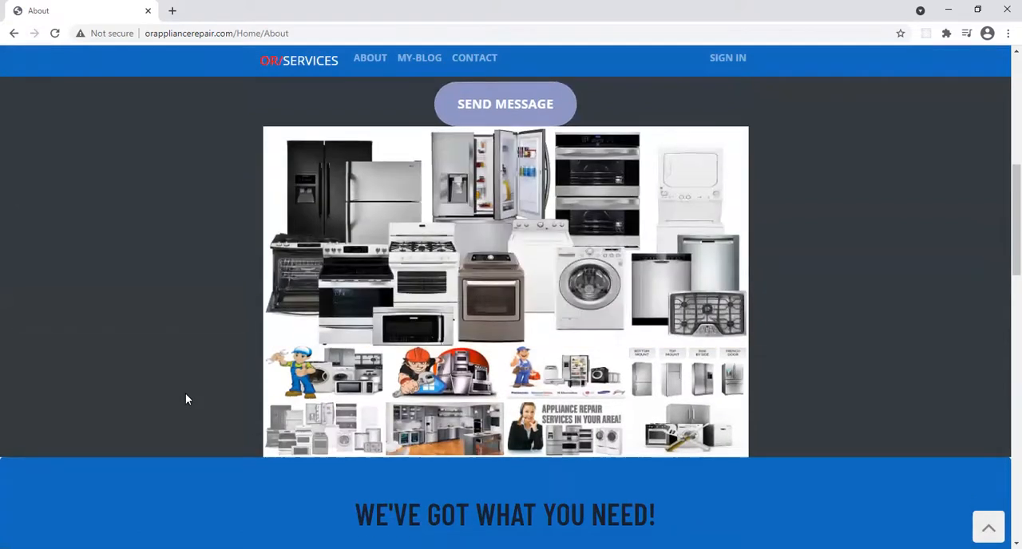
scroll(down, 3)
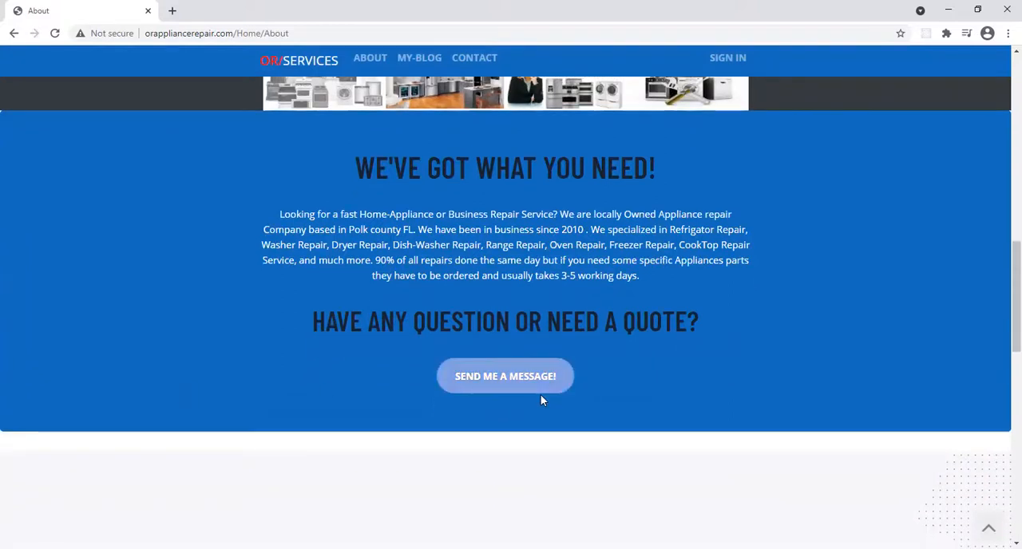
Follow 'Send me a message!' to Contact Us and view its name, email and message form
click(505, 376)
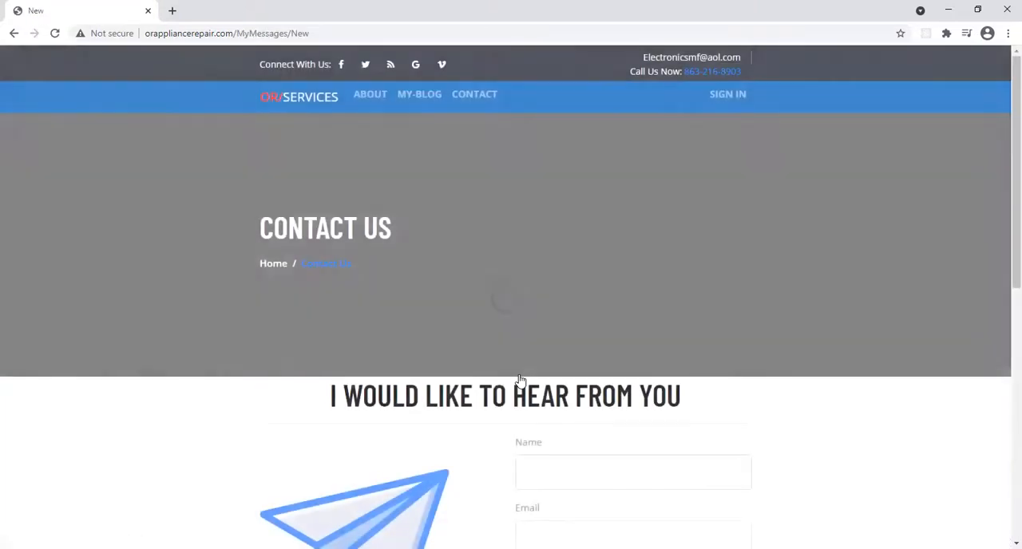
scroll(down, 3)
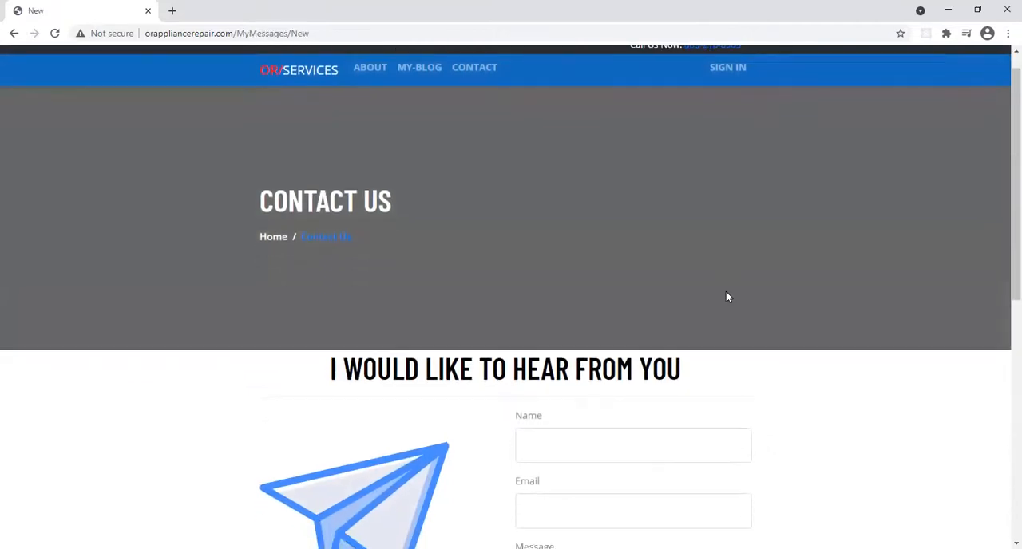
scroll(down, 3)
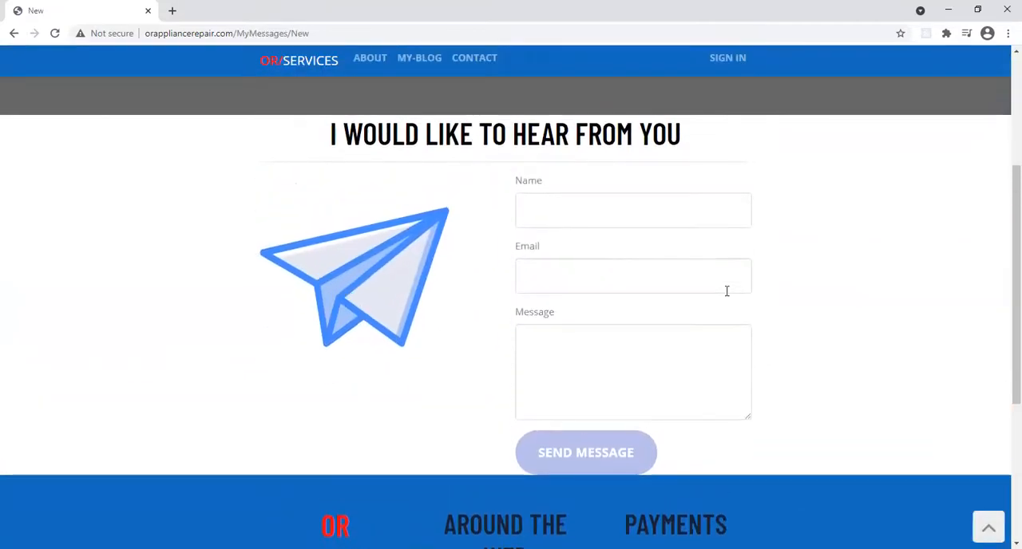
mouse_move(242, 111)
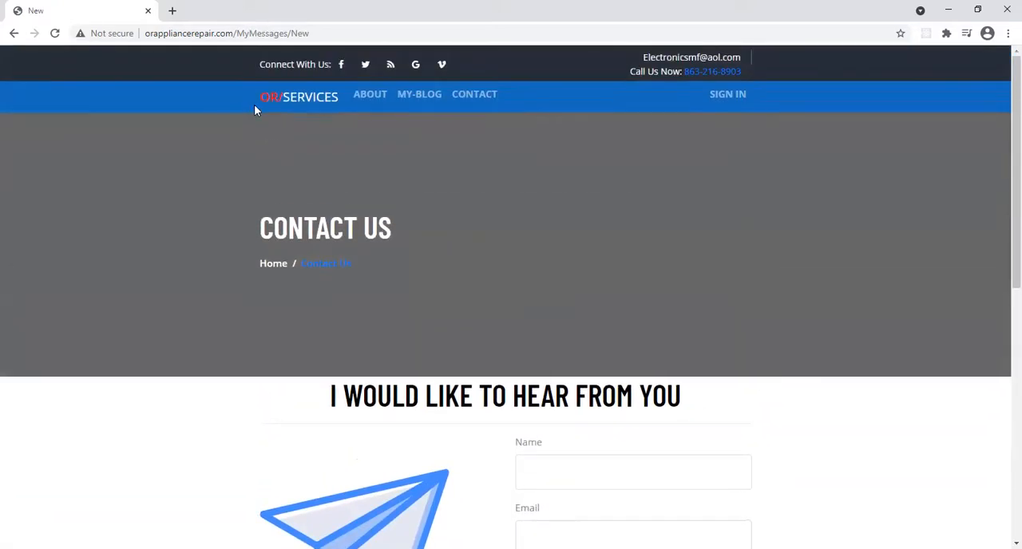
click(369, 94)
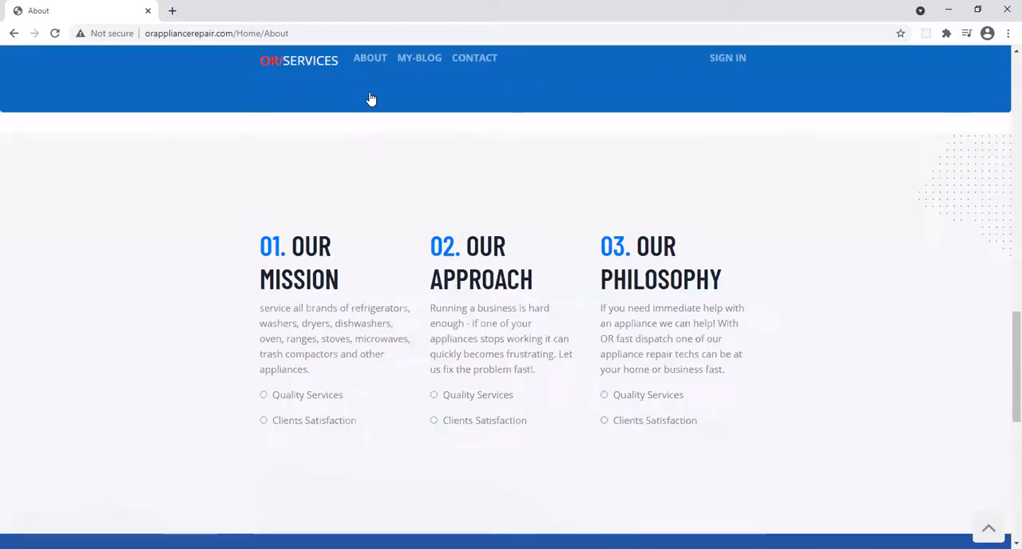
scroll(down, 3)
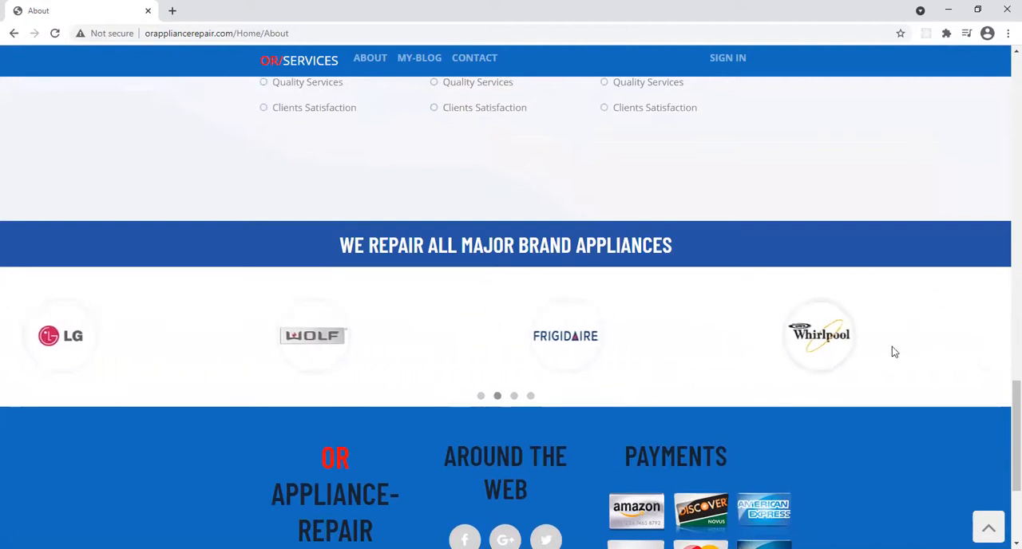
scroll(down, 3)
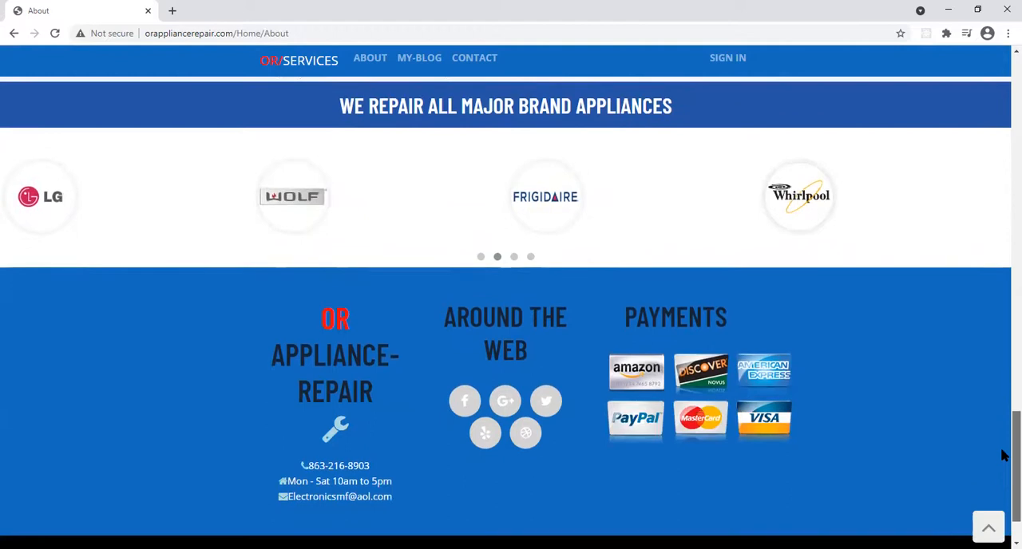
scroll(down, 3)
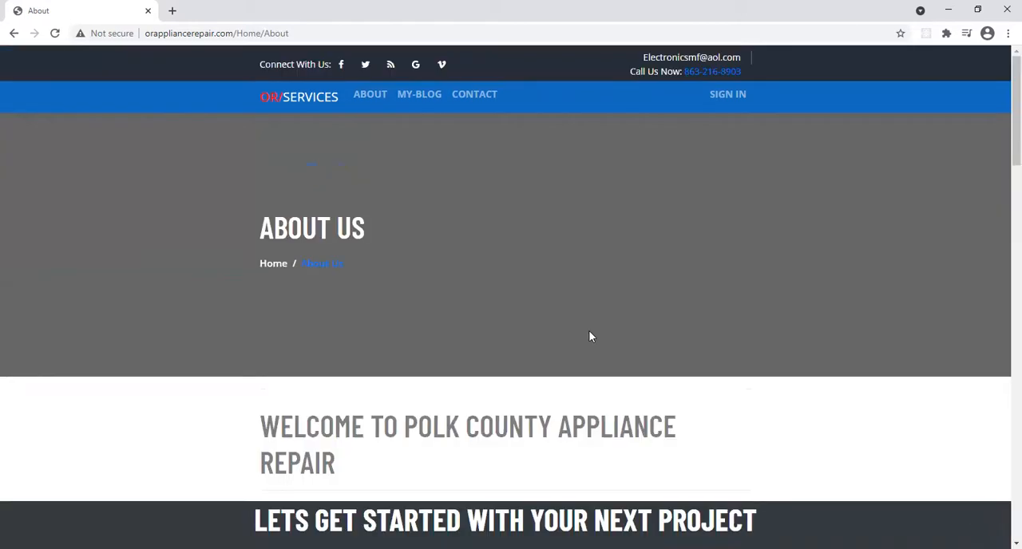
mouse_move(447, 45)
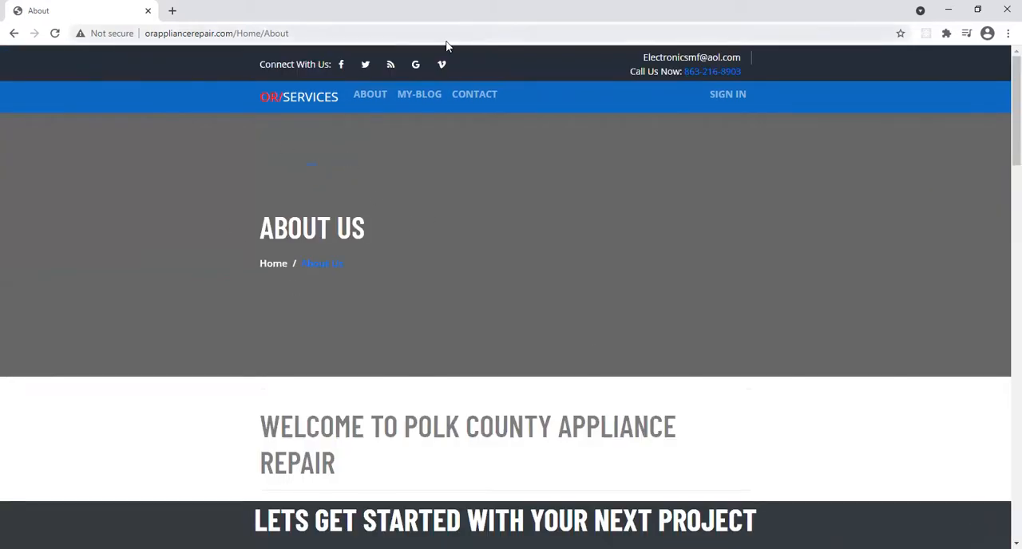
mouse_move(420, 94)
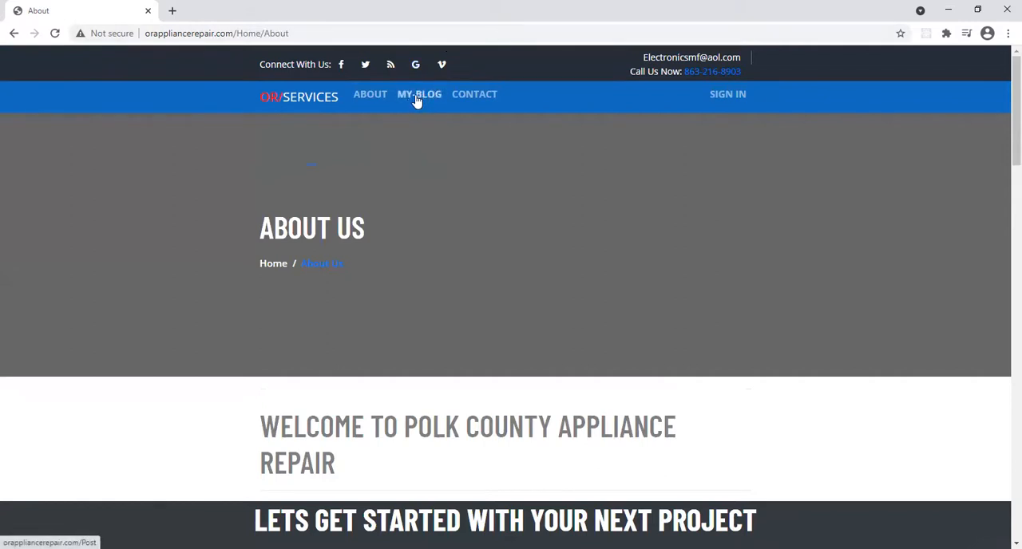
Open MY-BLOG and scroll through posts 1–4 to the Maytag Door Gasket card
click(419, 94)
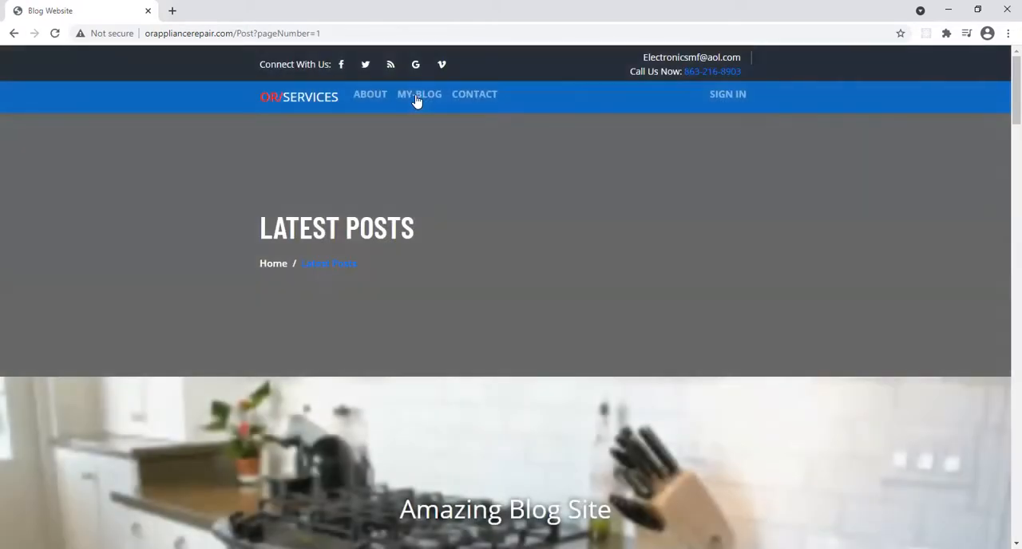
scroll(down, 3)
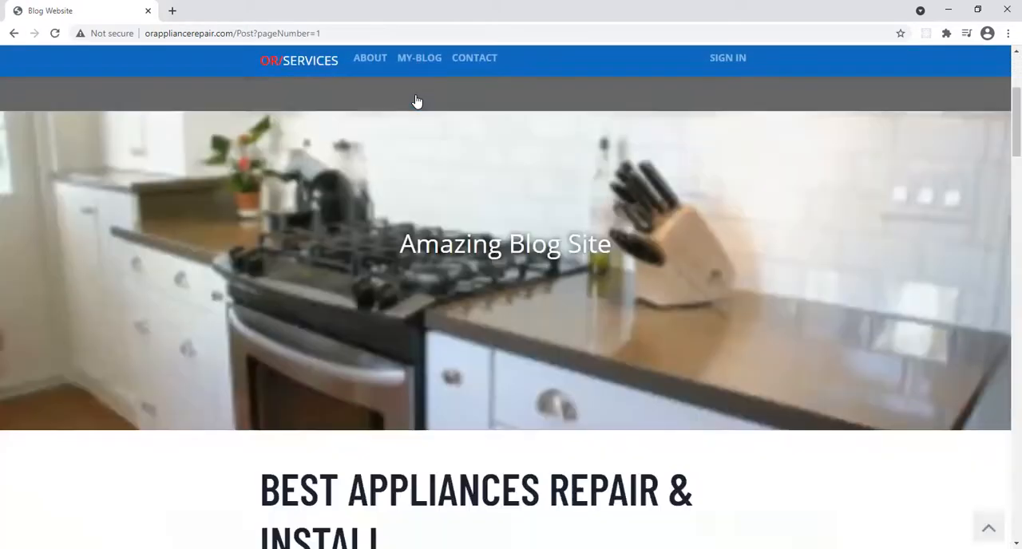
scroll(down, 3)
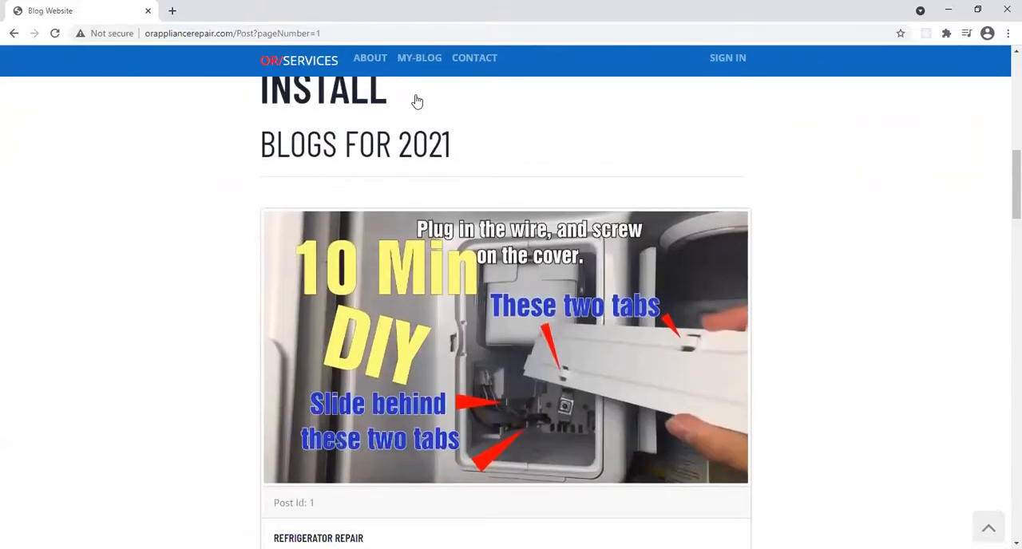
scroll(down, 3)
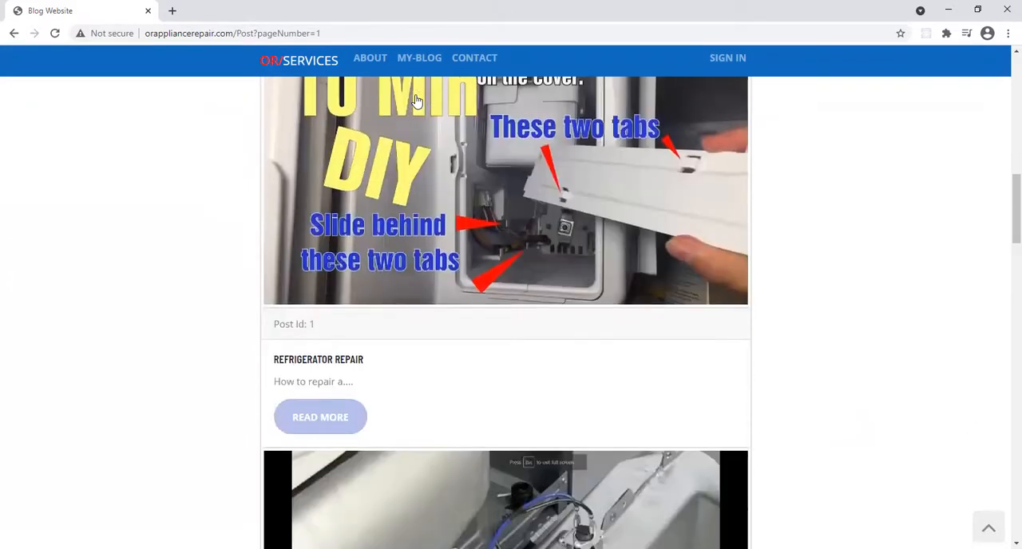
scroll(down, 3)
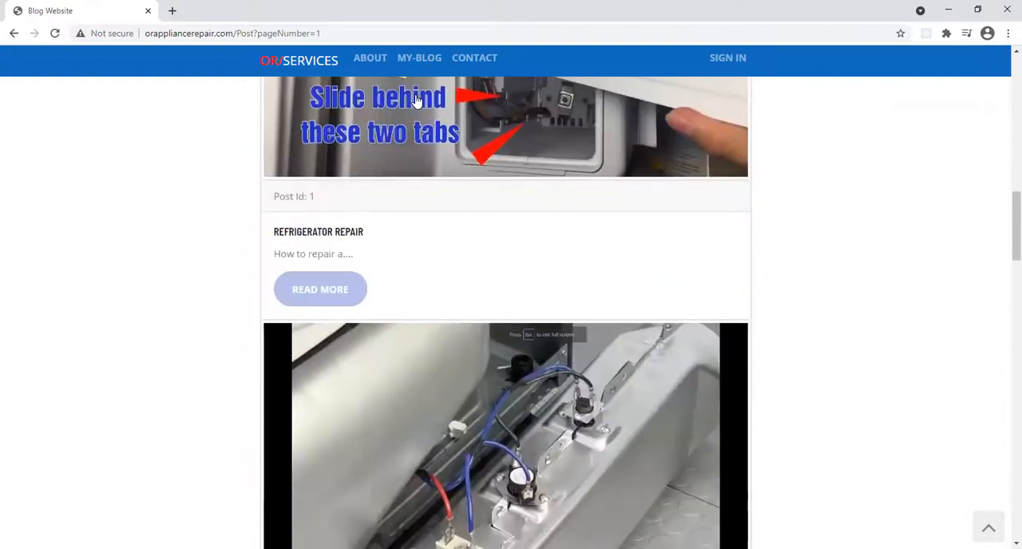
scroll(down, 3)
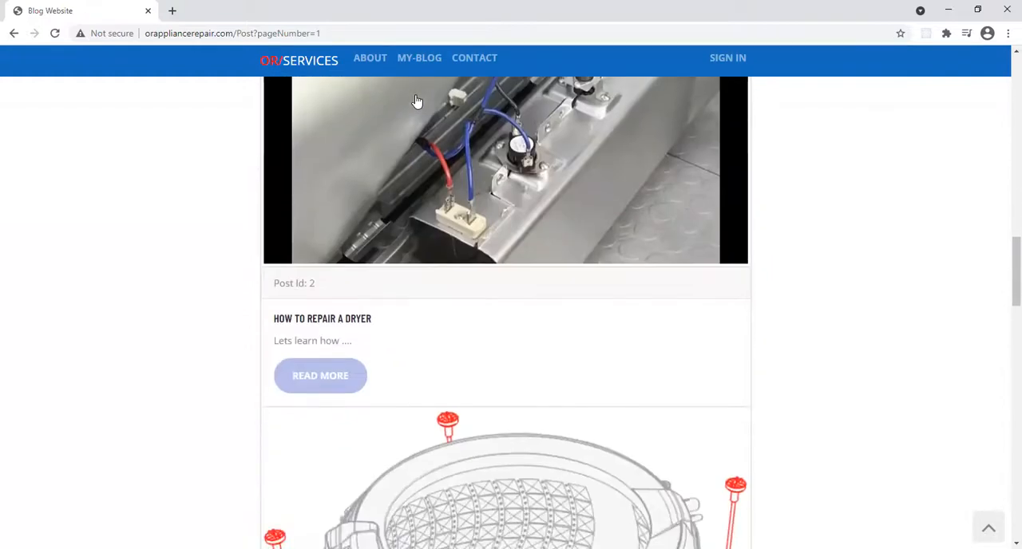
scroll(down, 3)
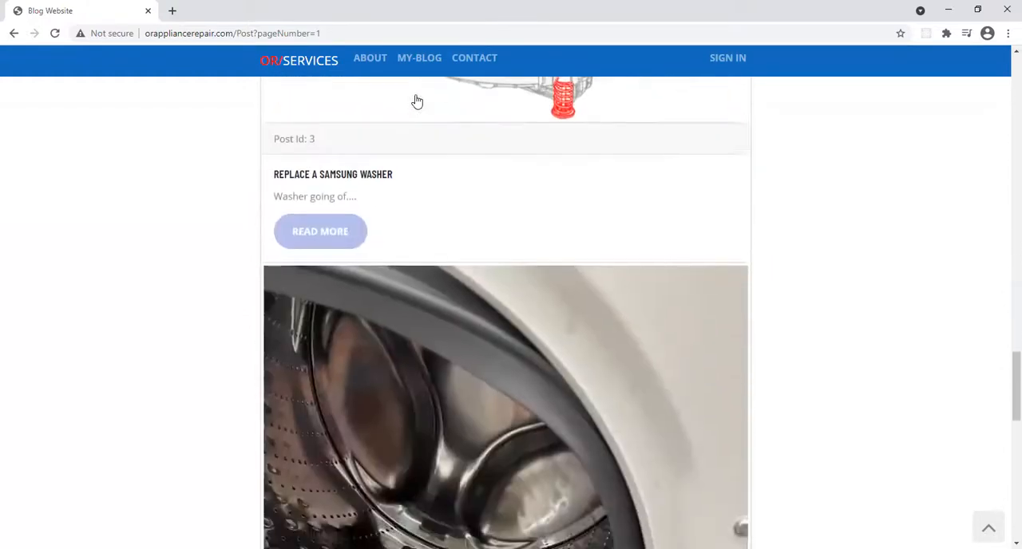
scroll(down, 3)
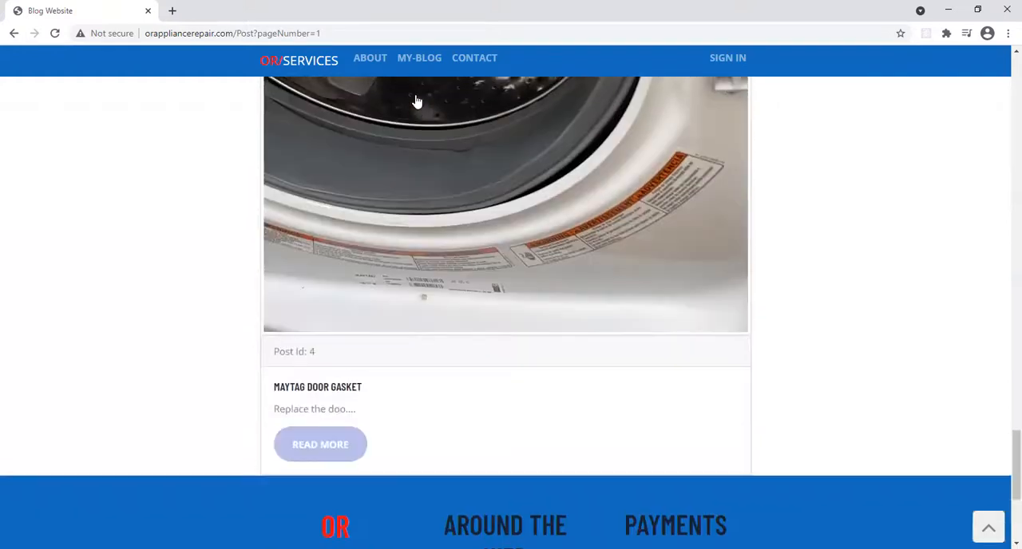
scroll(down, 3)
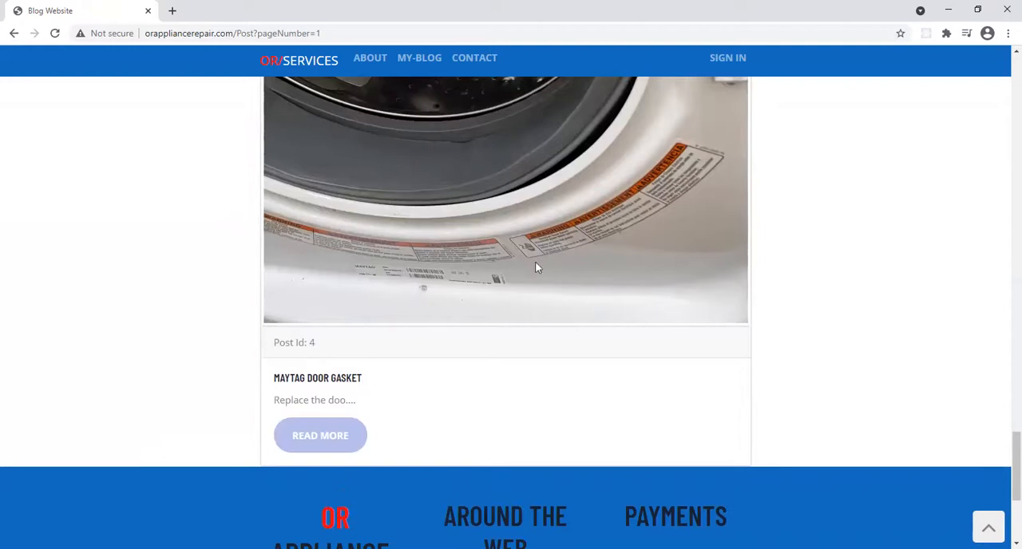
mouse_move(819, 395)
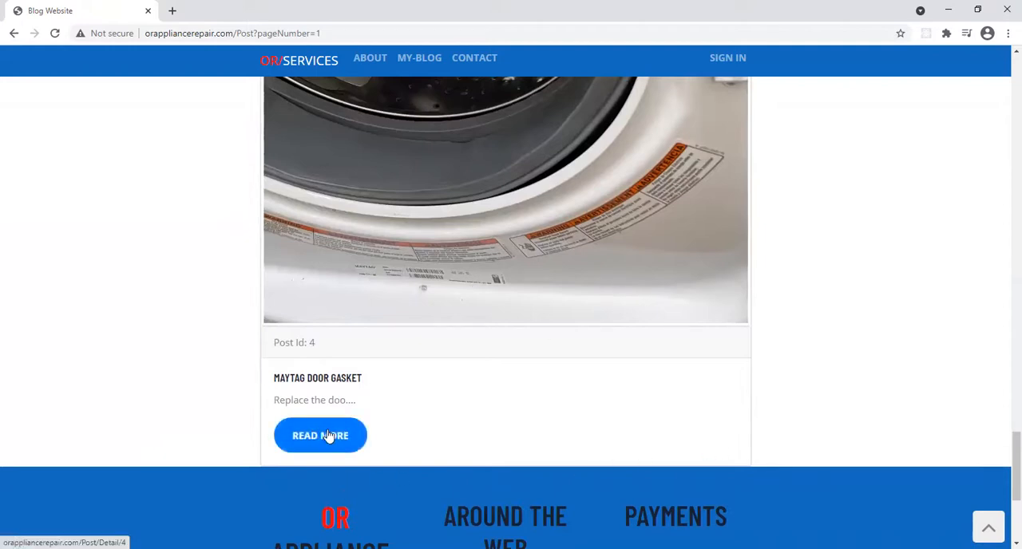
Scroll through the Maytag Door Gasket post and comments, then go to Contact Us
click(319, 435)
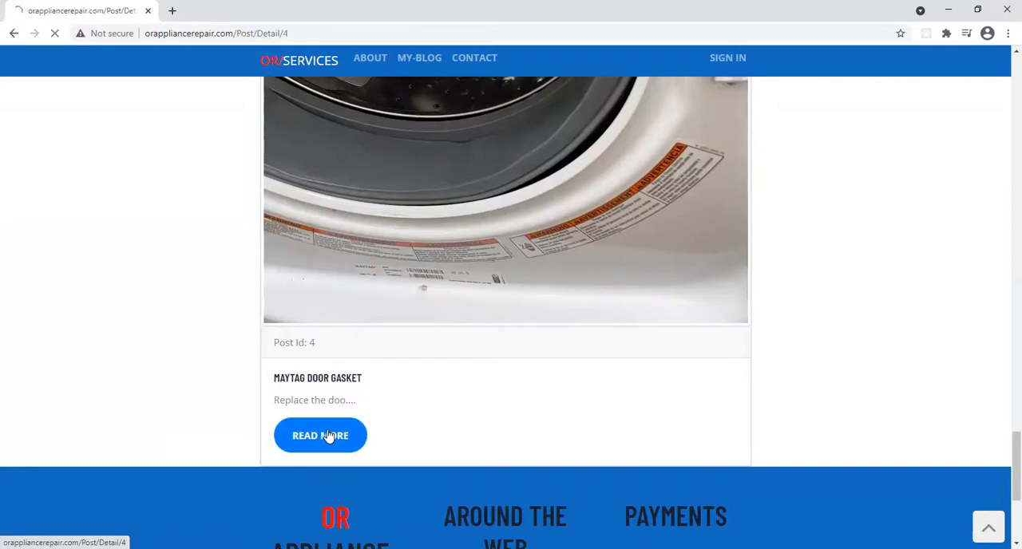
click(320, 435)
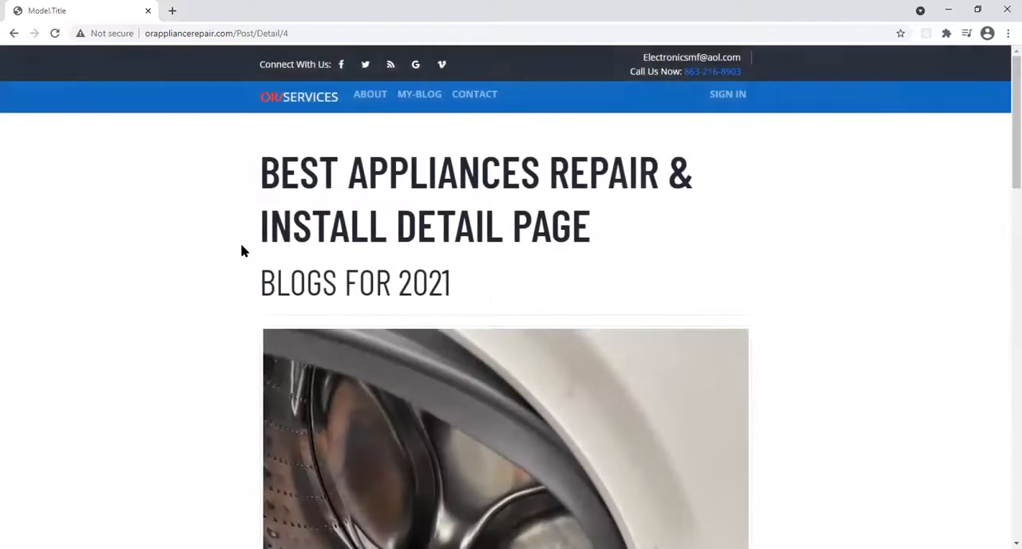
scroll(down, 3)
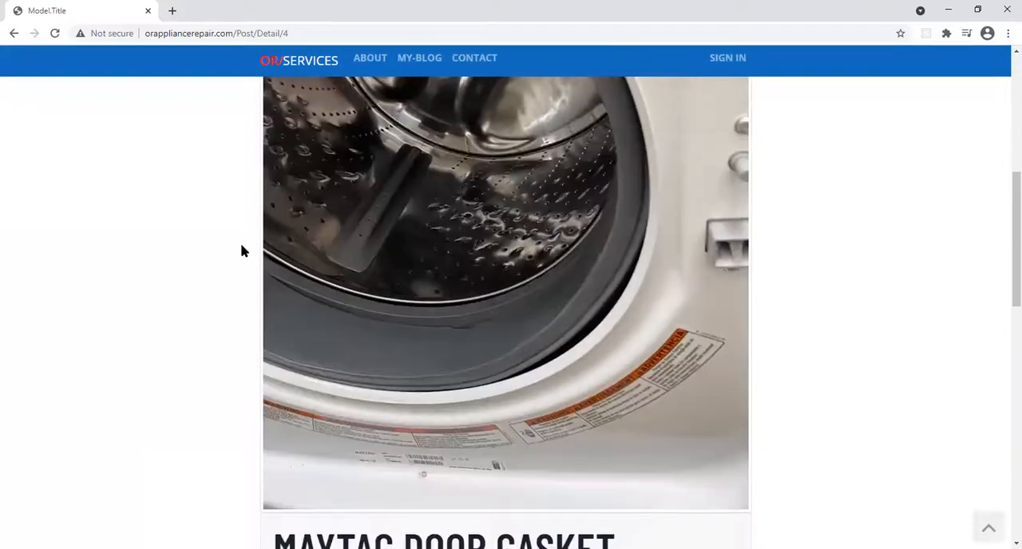
scroll(up, 3)
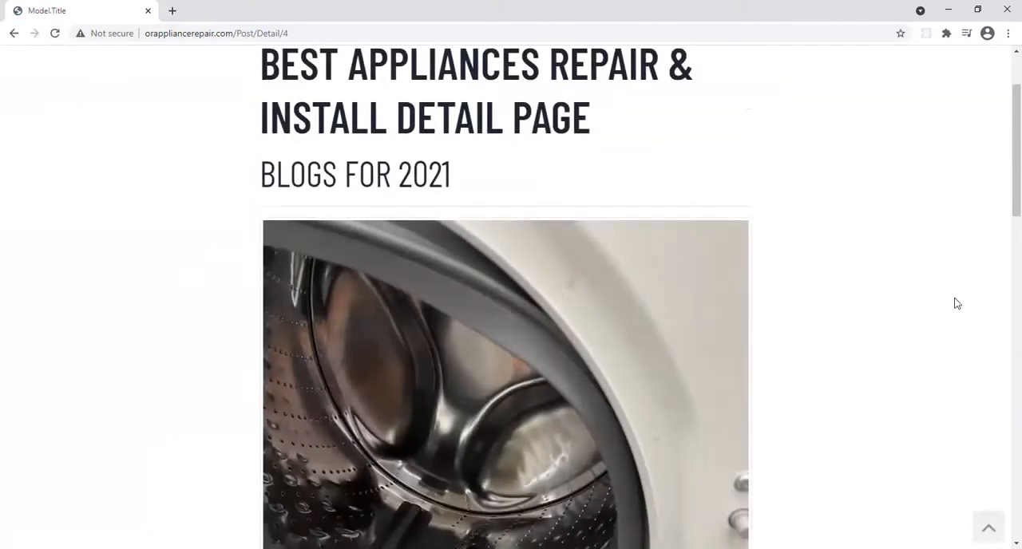
scroll(down, 3)
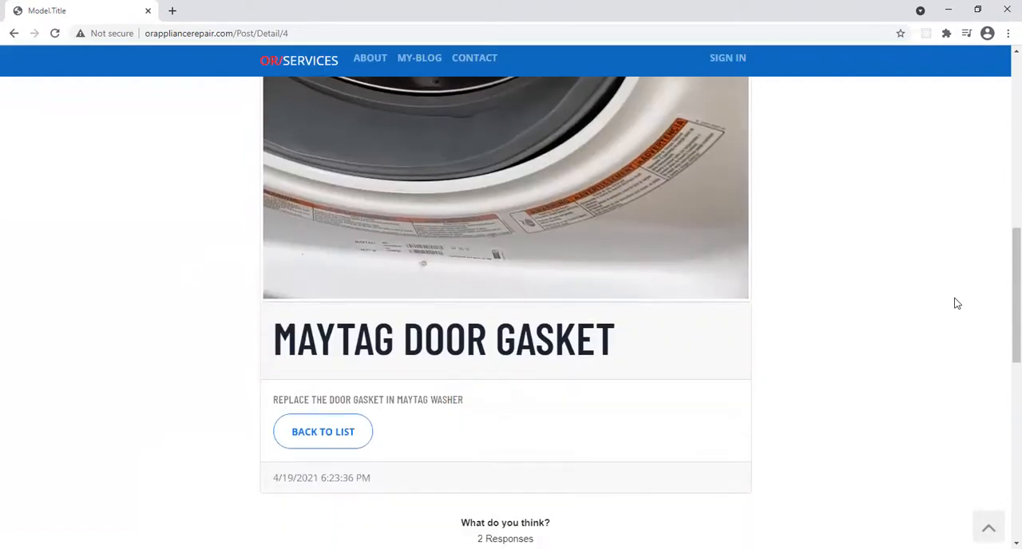
scroll(down, 3)
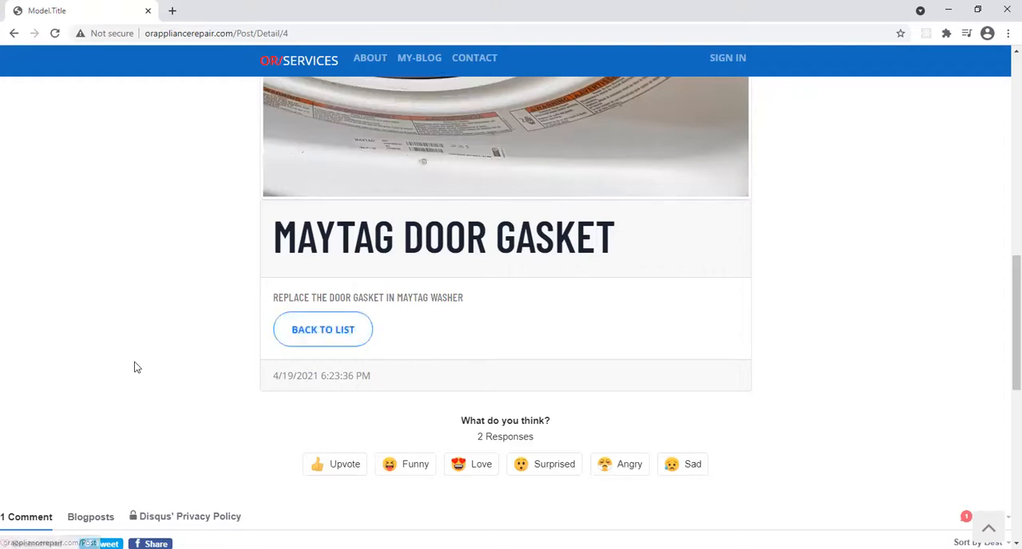
scroll(down, 3)
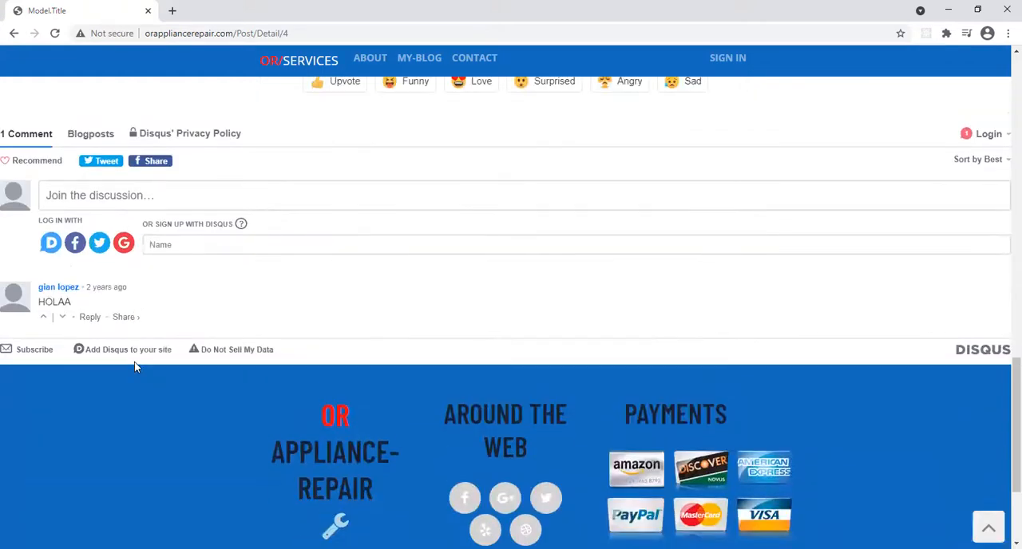
scroll(up, 3)
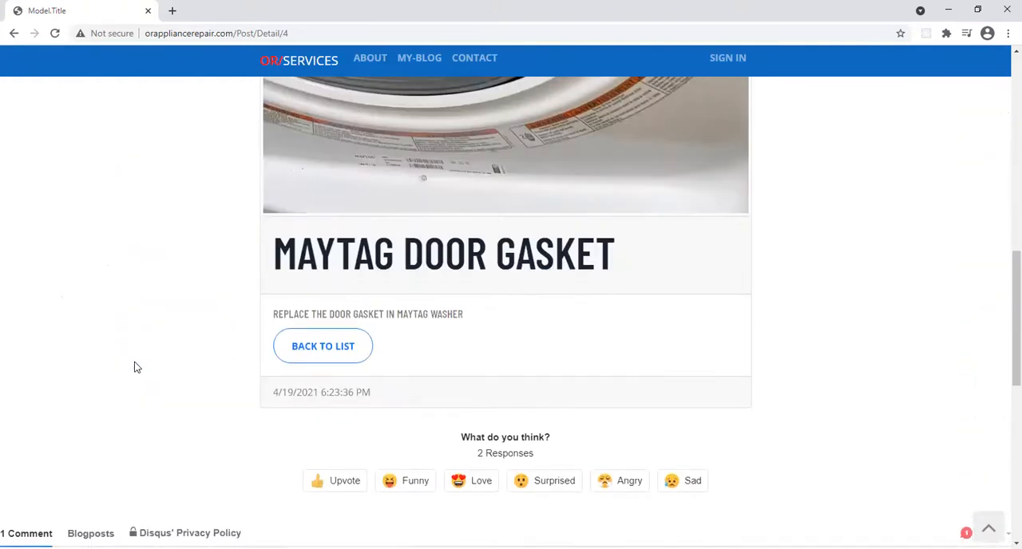
click(323, 346)
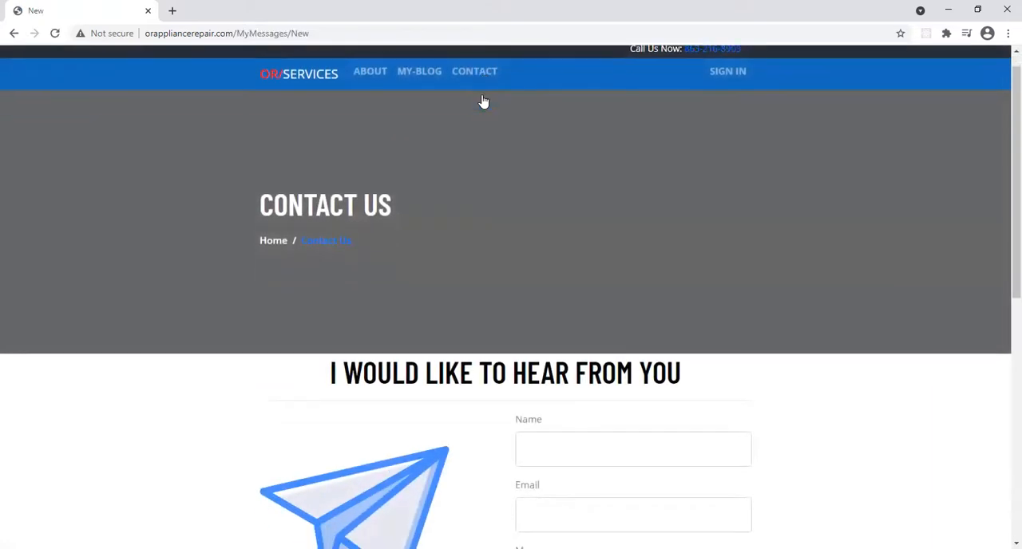
scroll(down, 3)
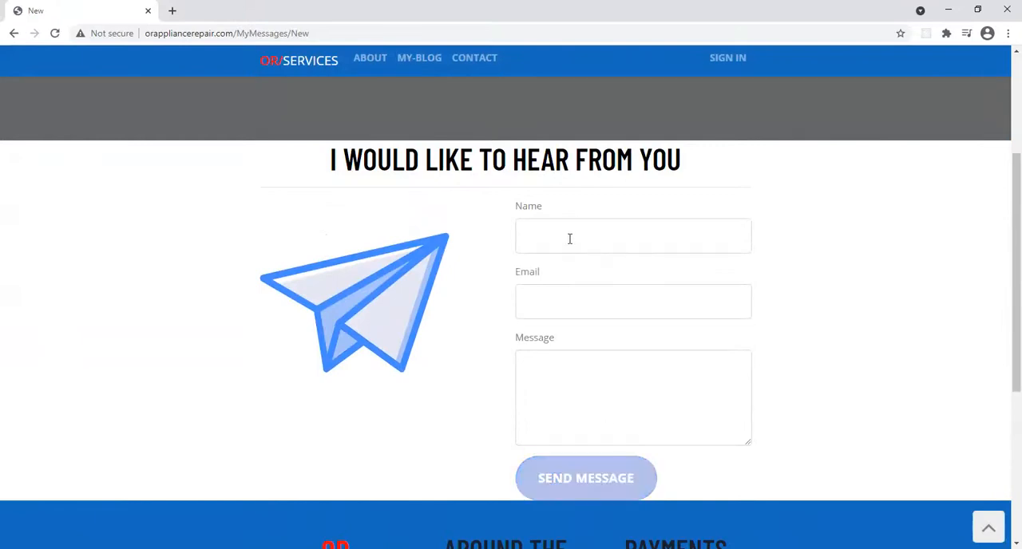
mouse_move(586, 478)
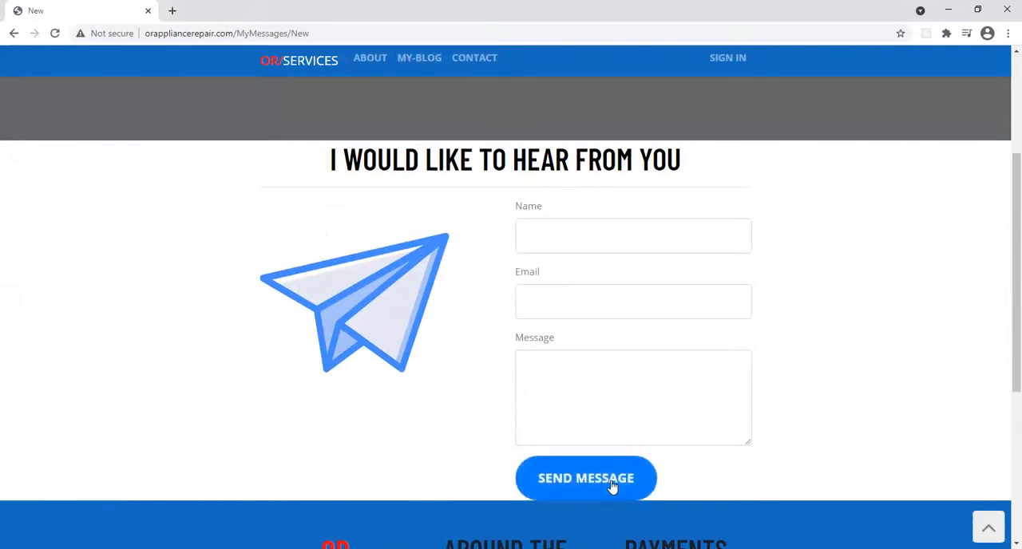
click(586, 479)
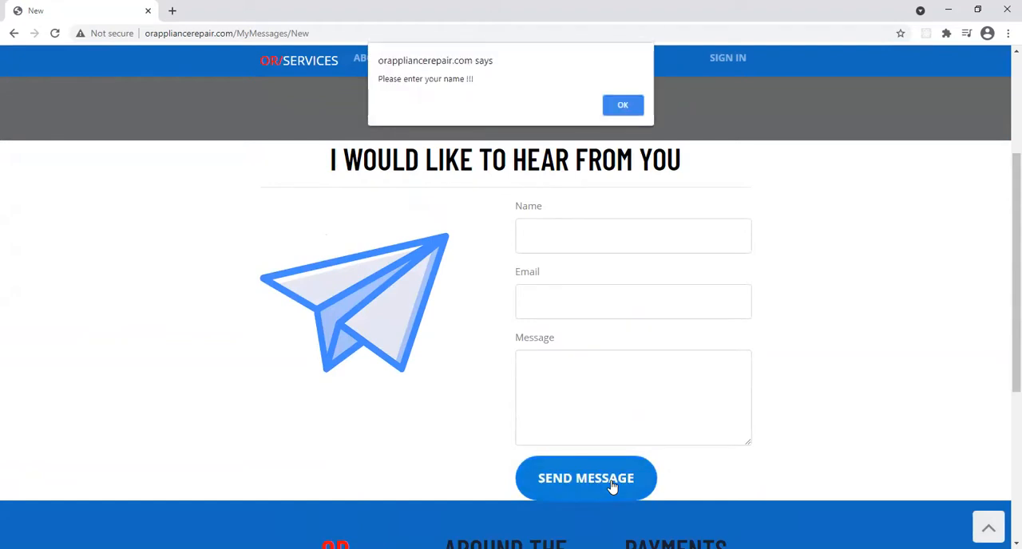
click(623, 105)
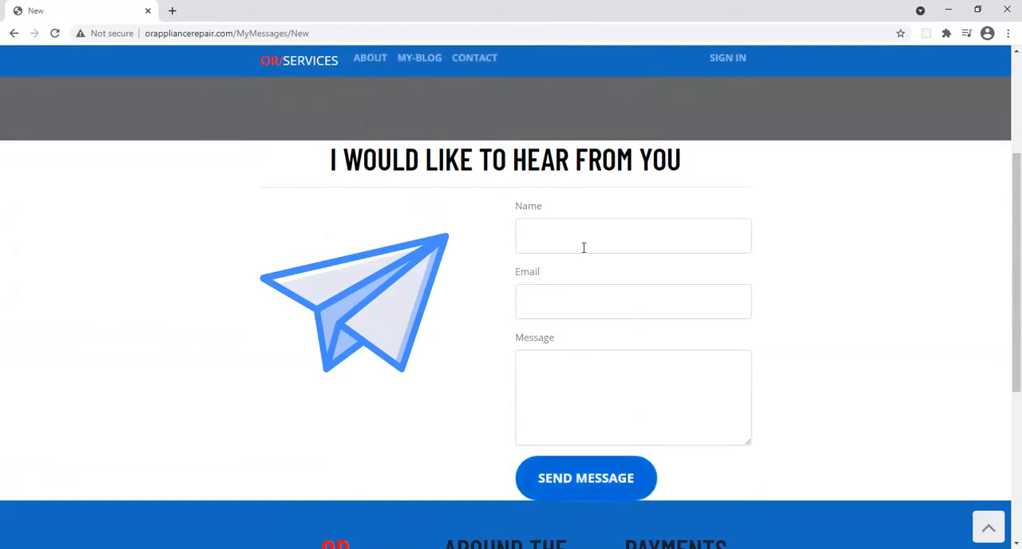
click(633, 396)
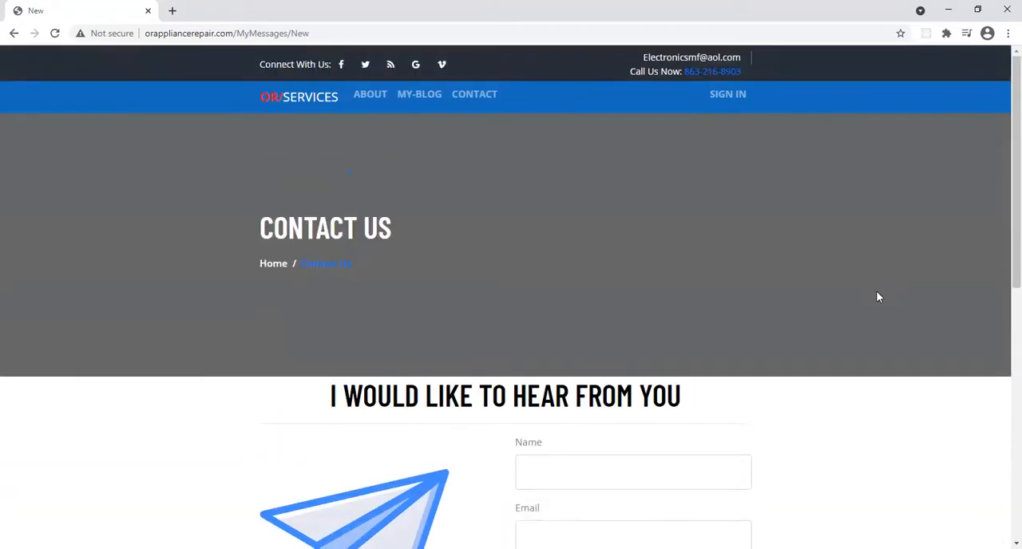
mouse_move(728, 94)
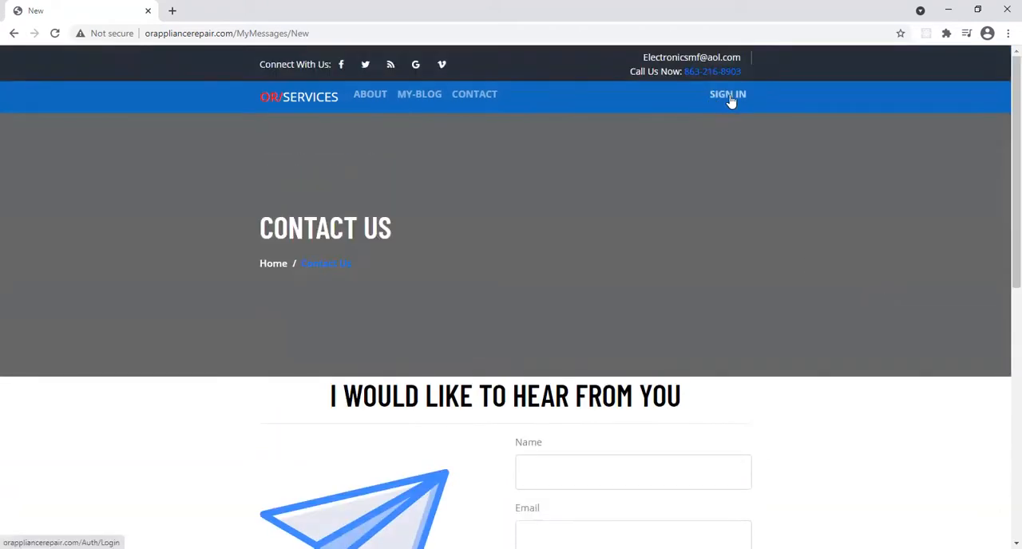
click(728, 95)
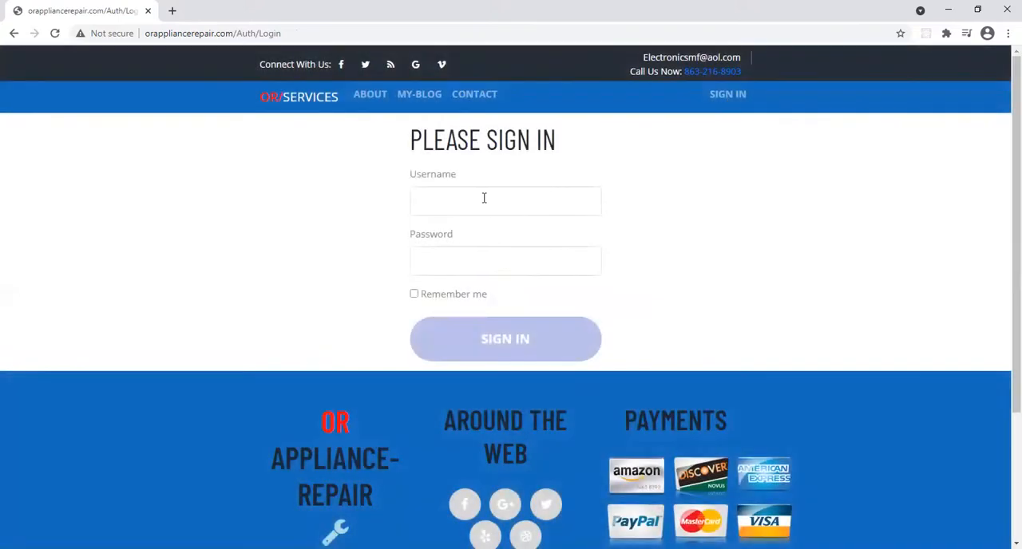
text(admin)
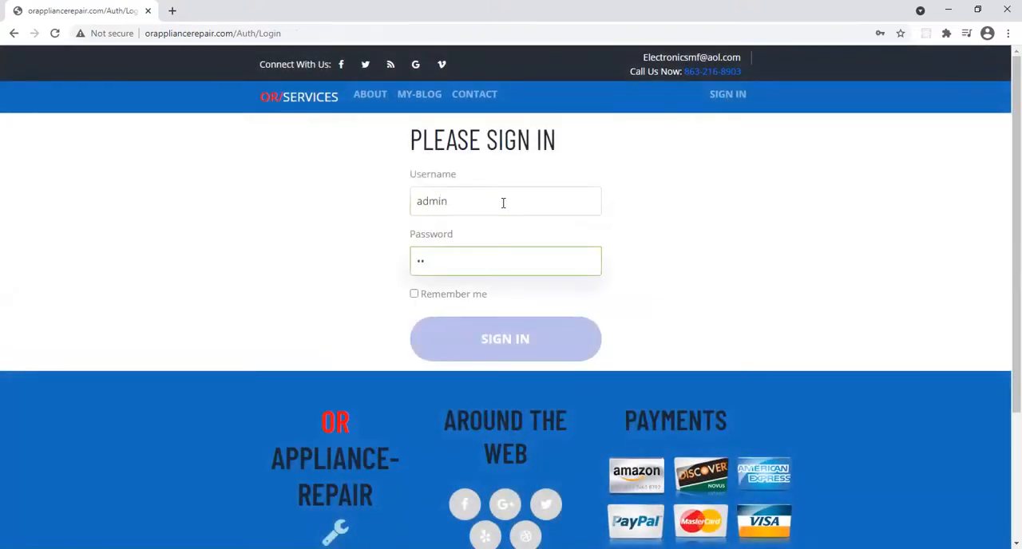
text(password)
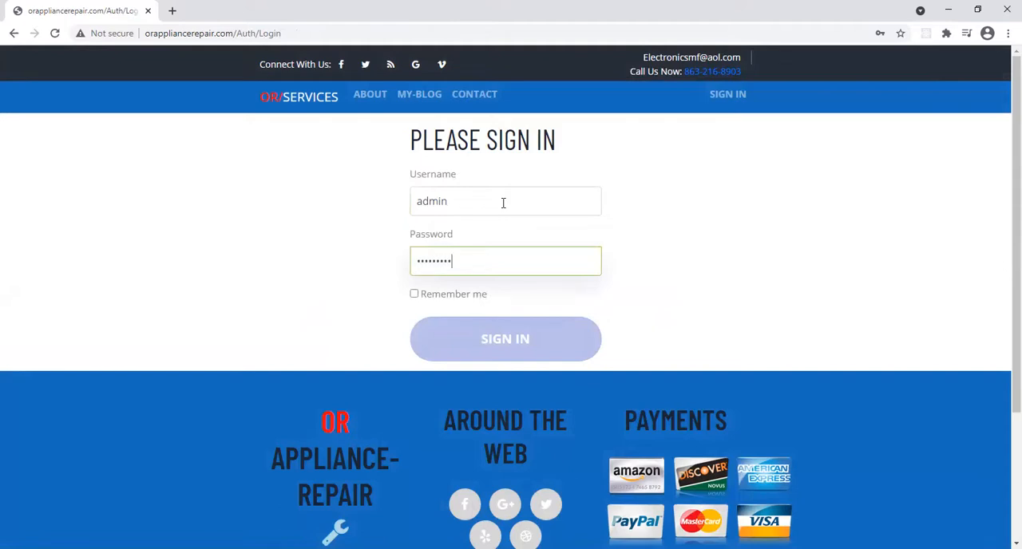
click(505, 338)
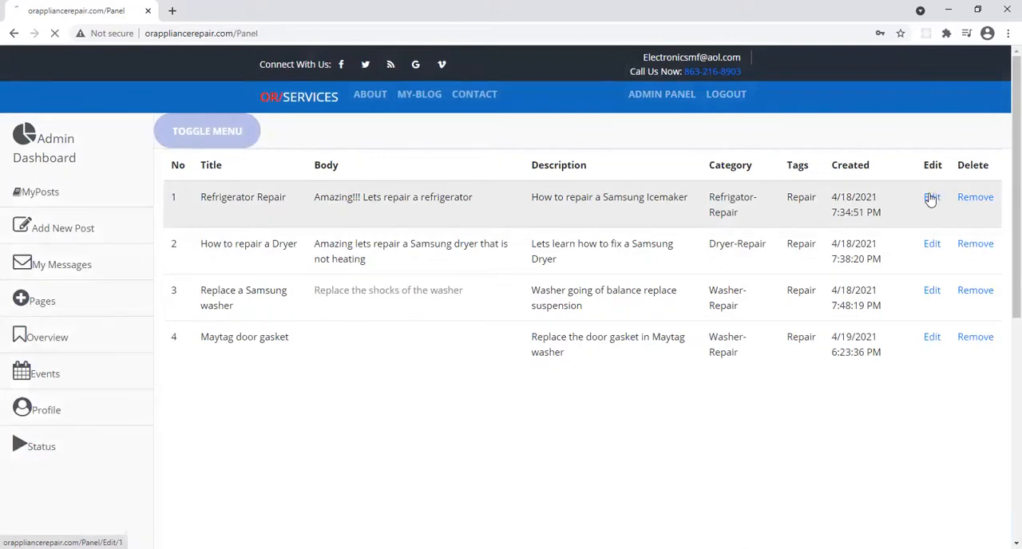
View the Refrigerator Repair post's edit page, then the five customer messages
click(932, 197)
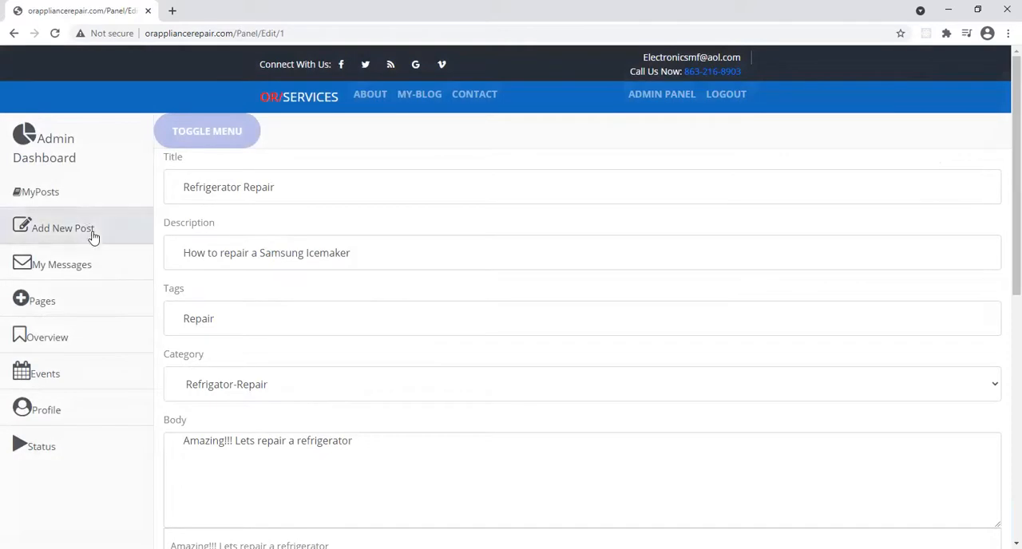
click(61, 264)
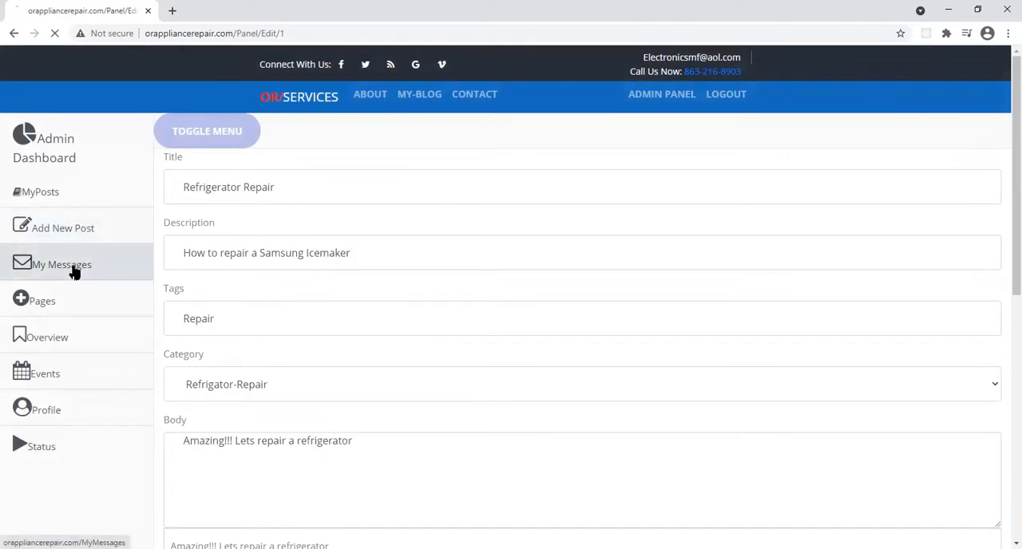
click(61, 264)
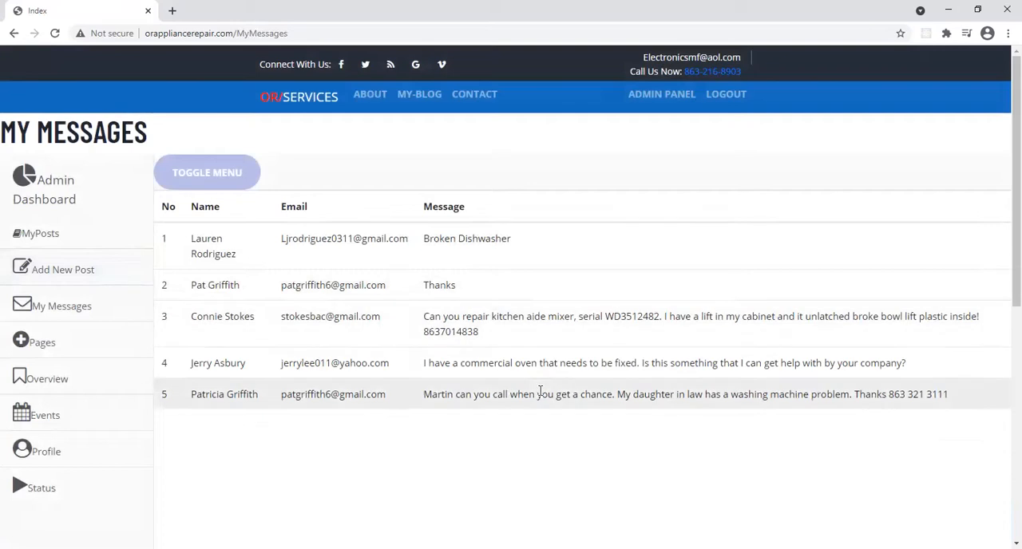
mouse_move(572, 427)
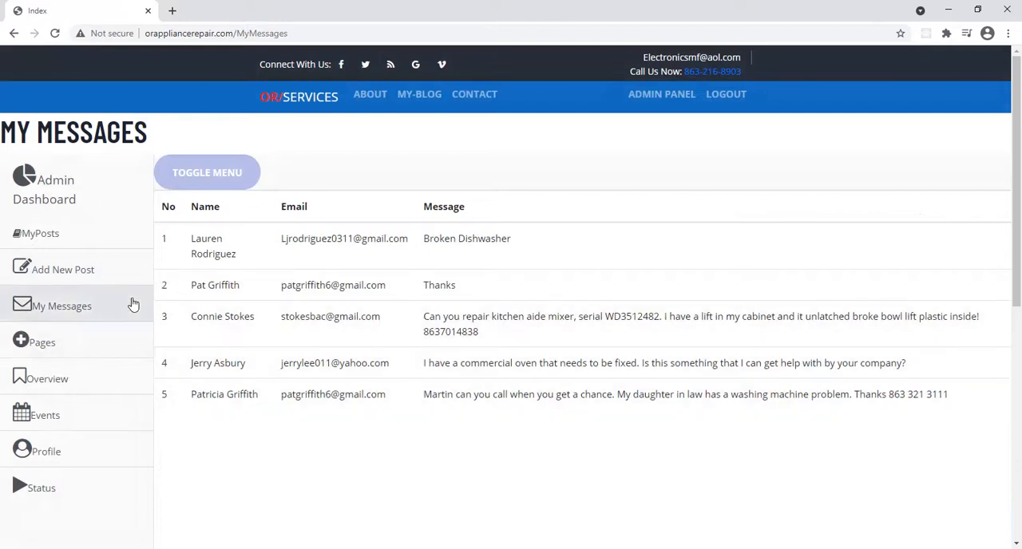
click(40, 233)
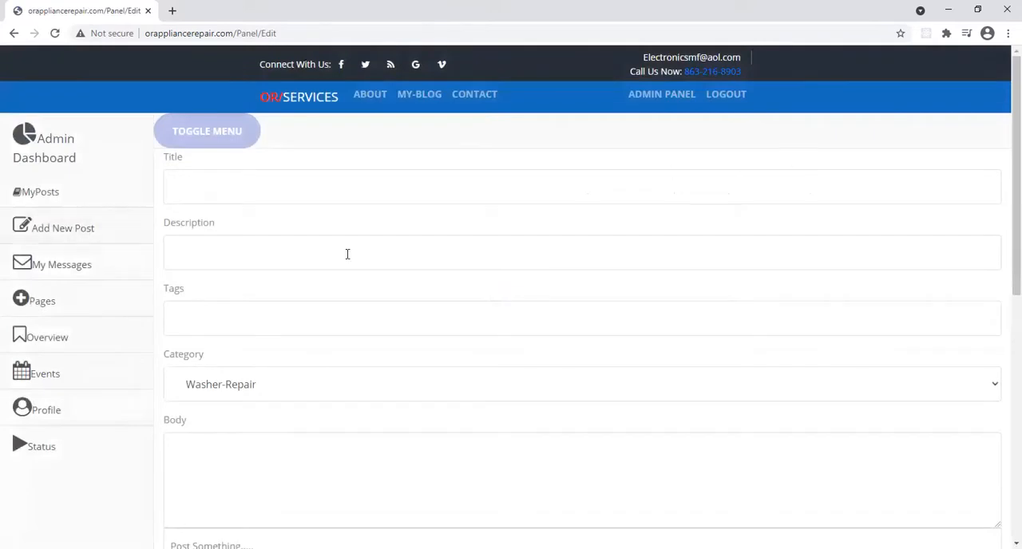
Open the blank new-post form, expand Pages, and collapse the dashboard sidebar
click(582, 186)
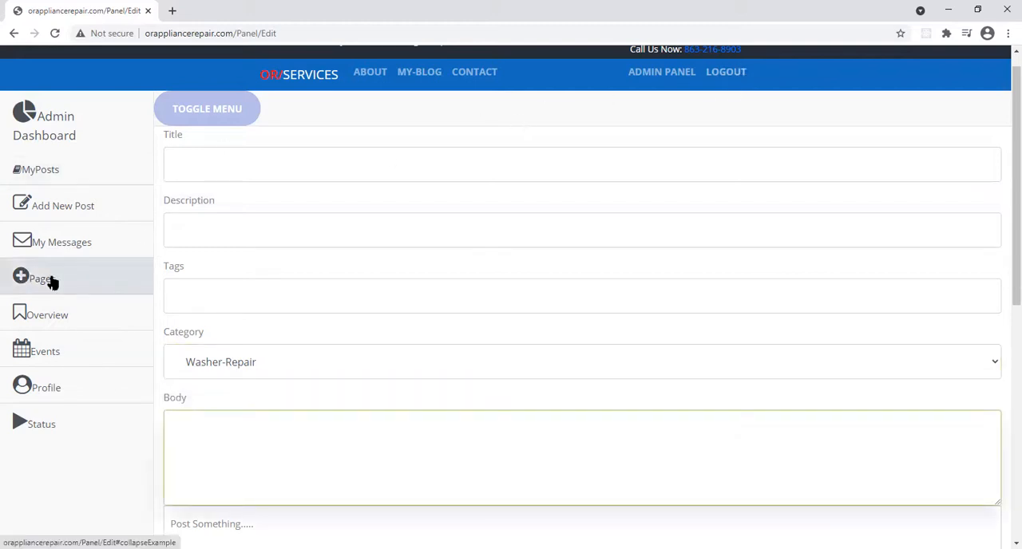
click(42, 278)
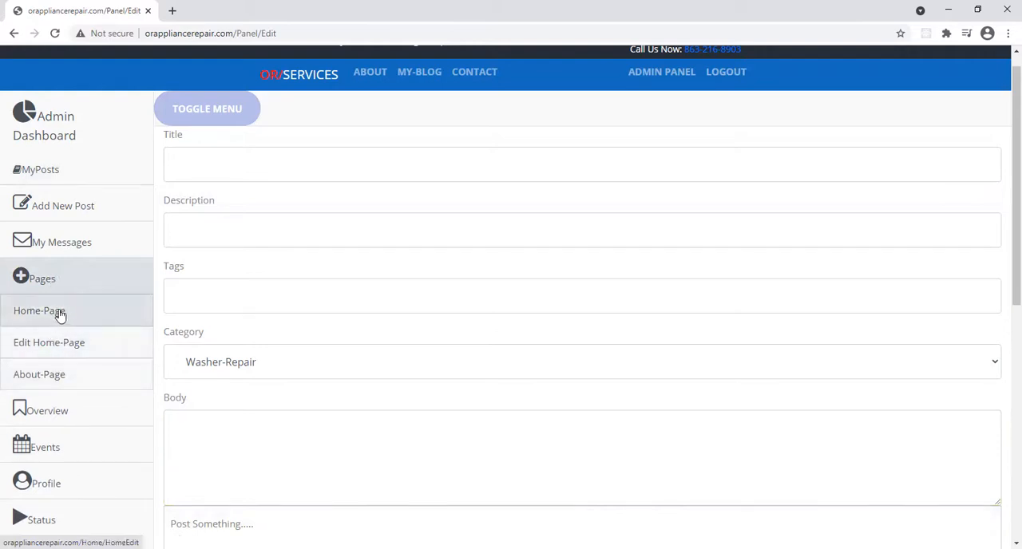
mouse_move(208, 109)
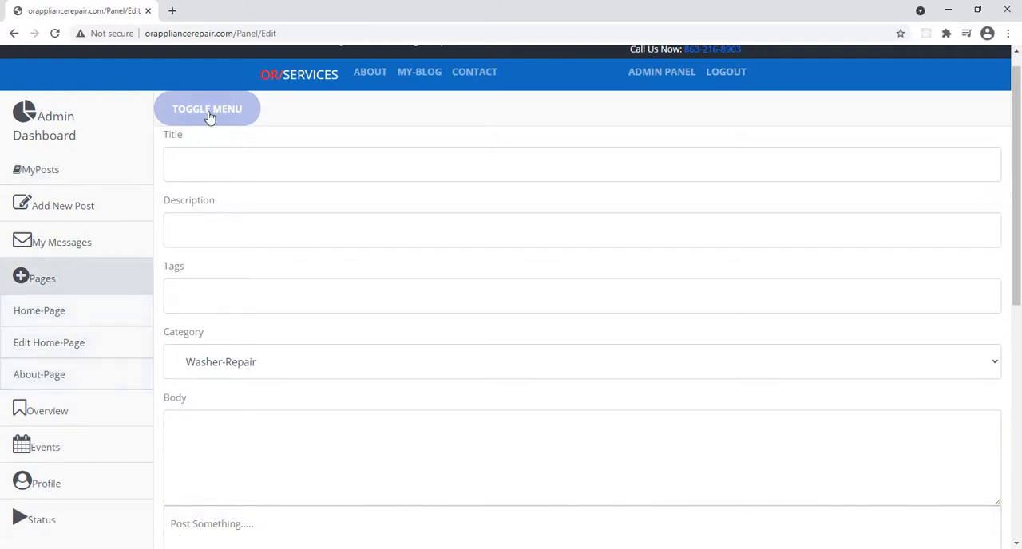
click(207, 109)
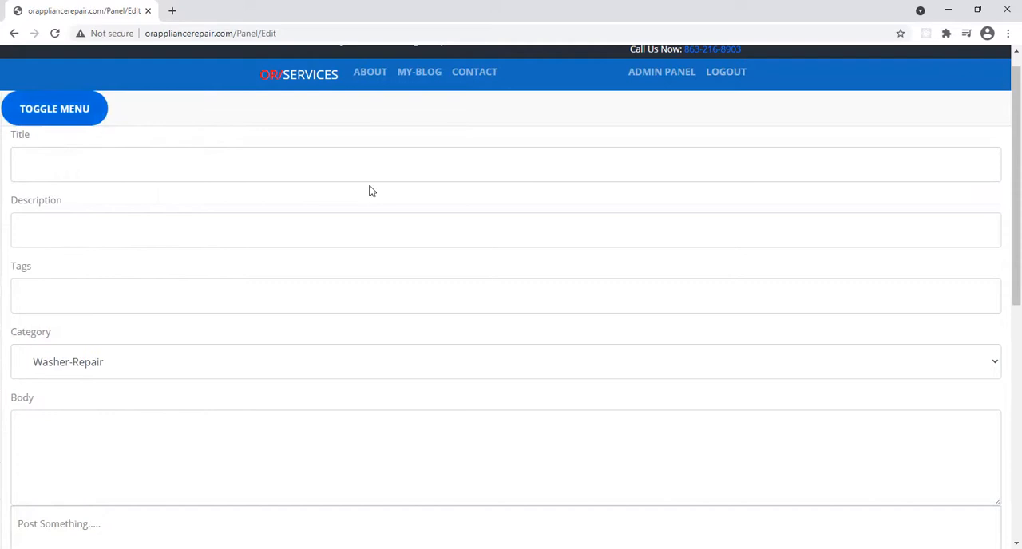
click(53, 108)
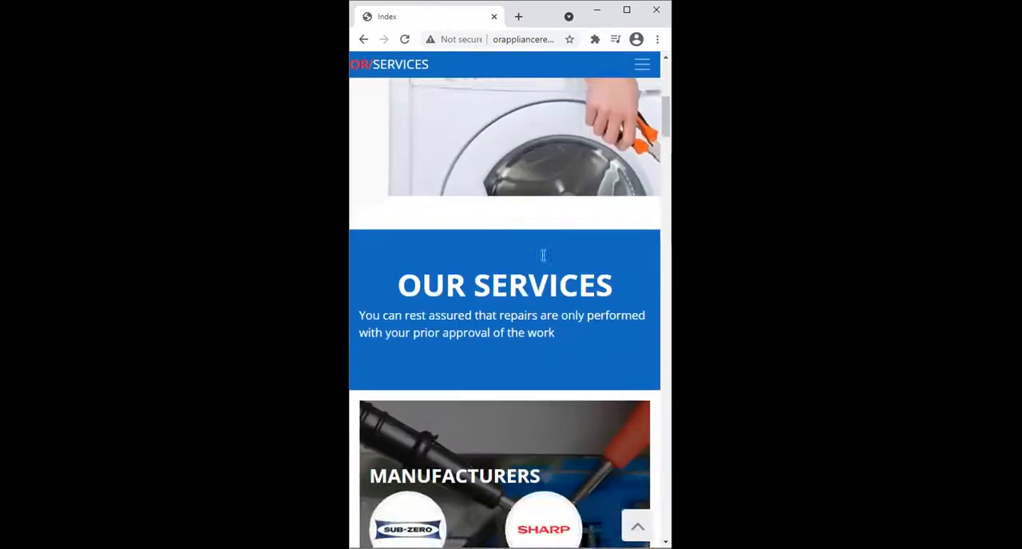
Scroll through the narrow-layout home page's service cards and guarantees
scroll(down, 3)
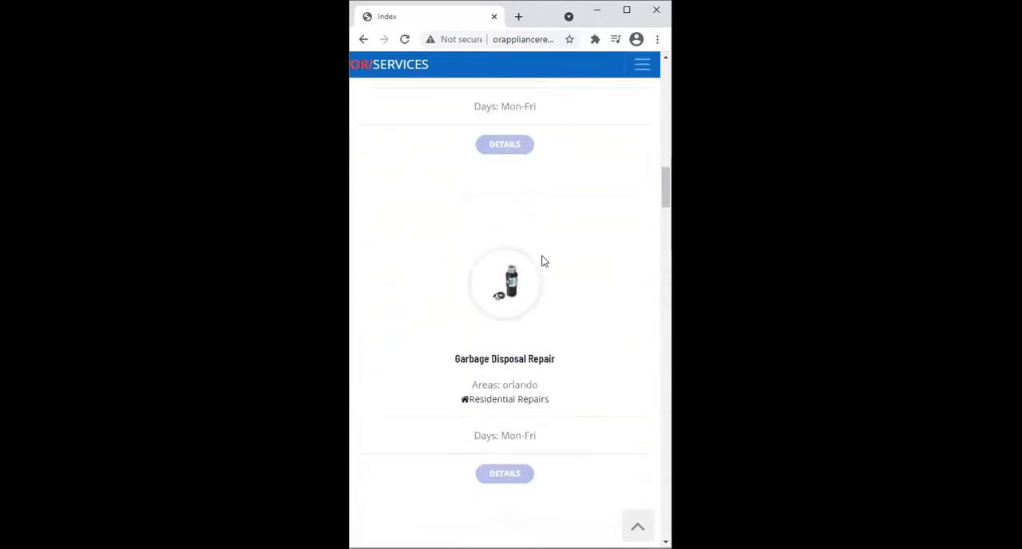
scroll(down, 3)
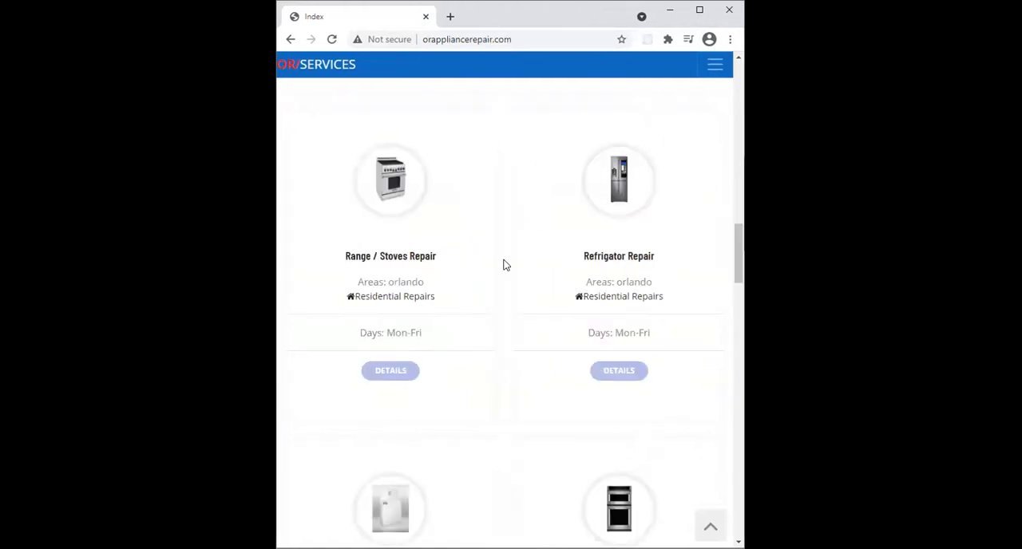
scroll(down, 3)
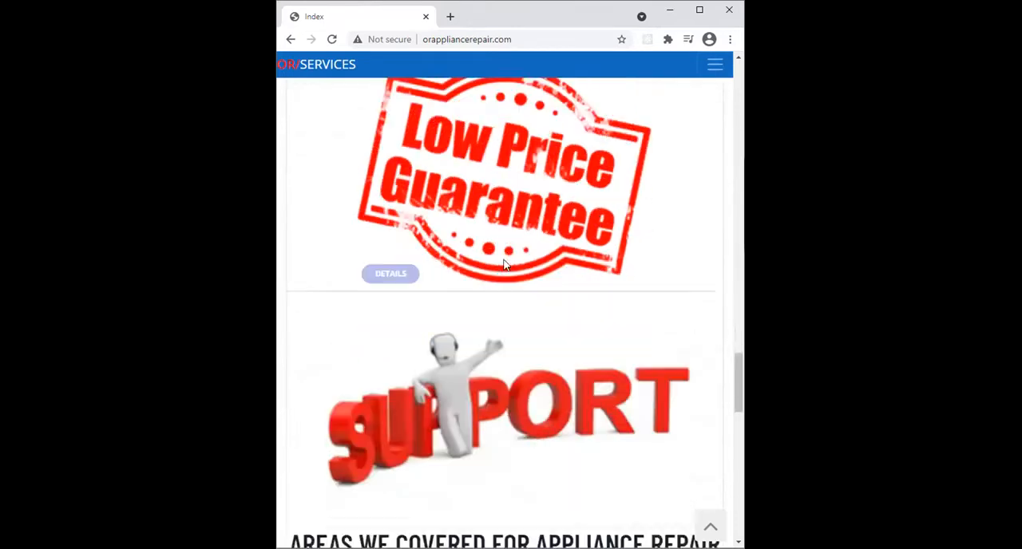
scroll(down, 3)
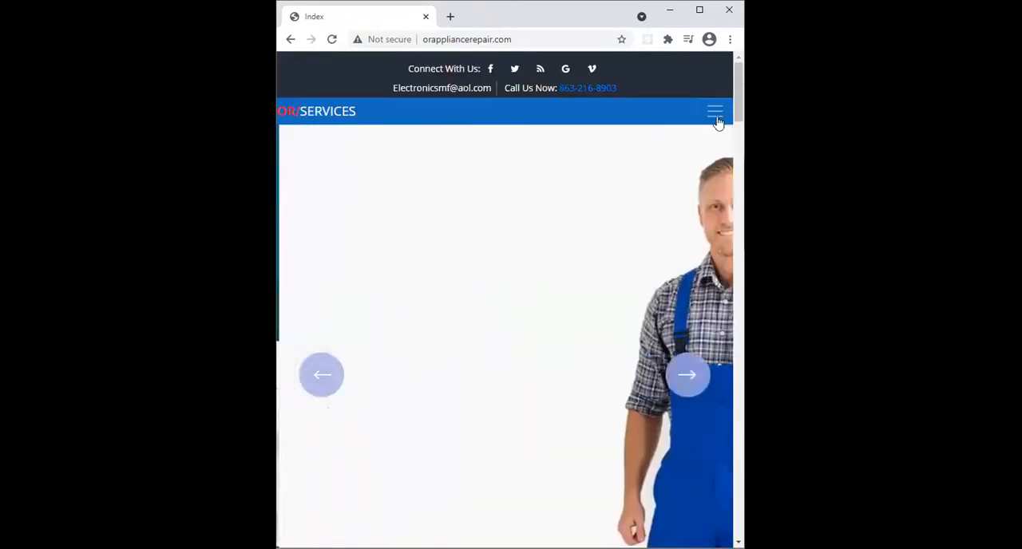
Open About Us from the hamburger menu and scroll to its mission section
click(715, 111)
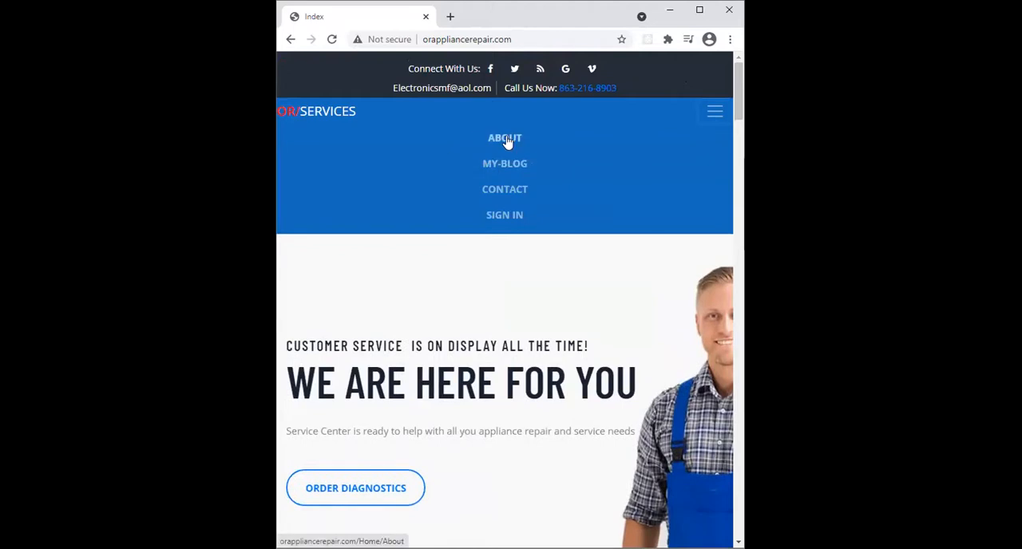
click(504, 137)
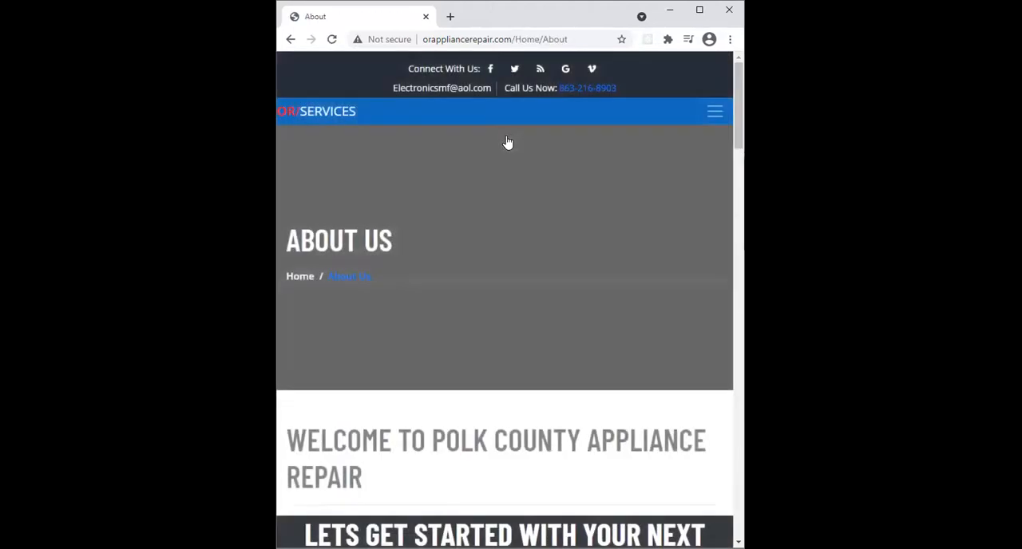
scroll(down, 3)
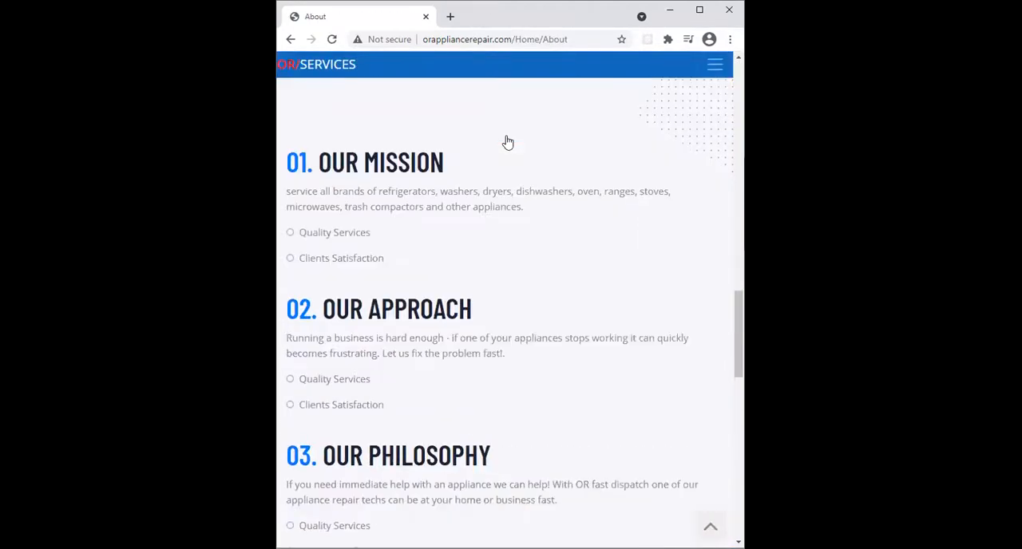
scroll(down, 3)
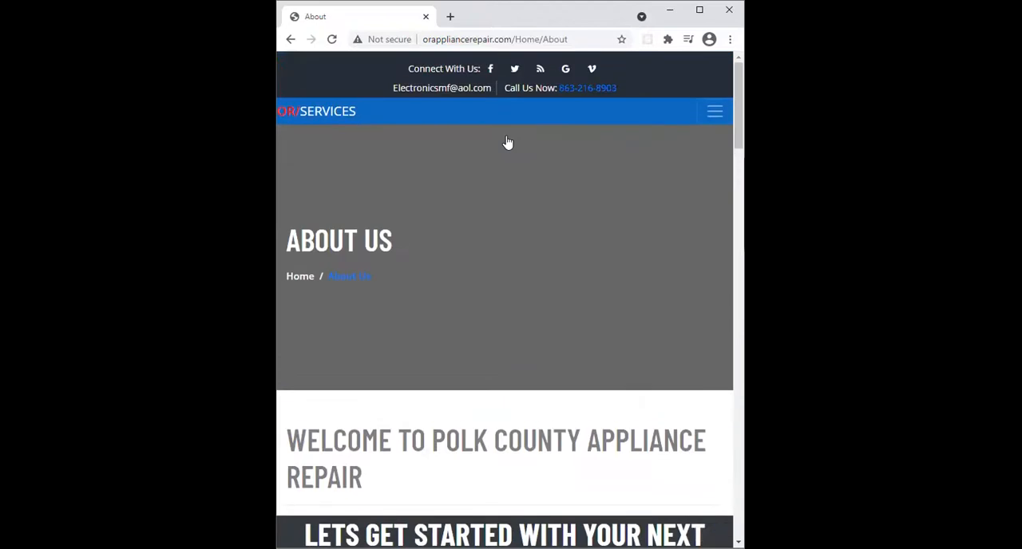
Open Contact Us from the hamburger menu and view its message form
click(714, 111)
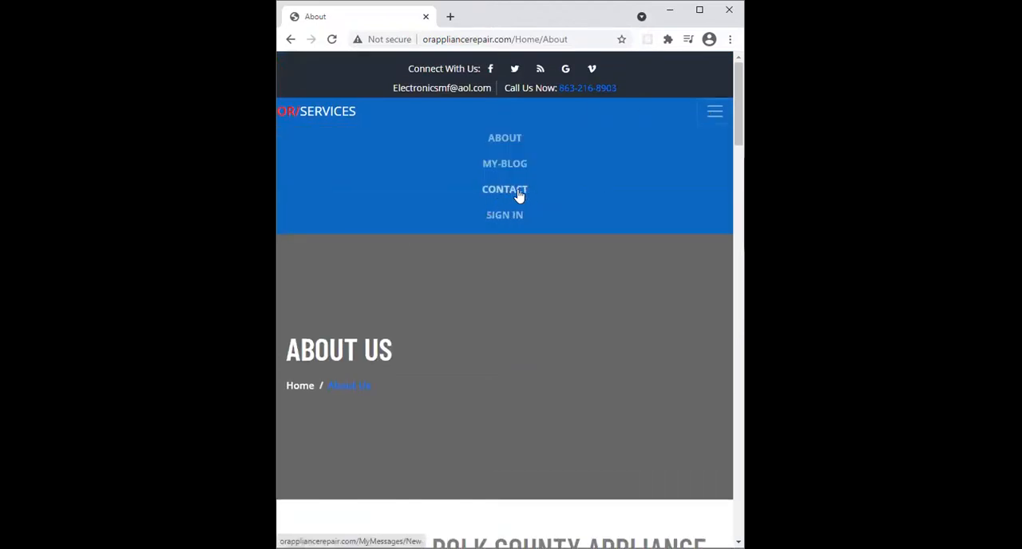
click(504, 190)
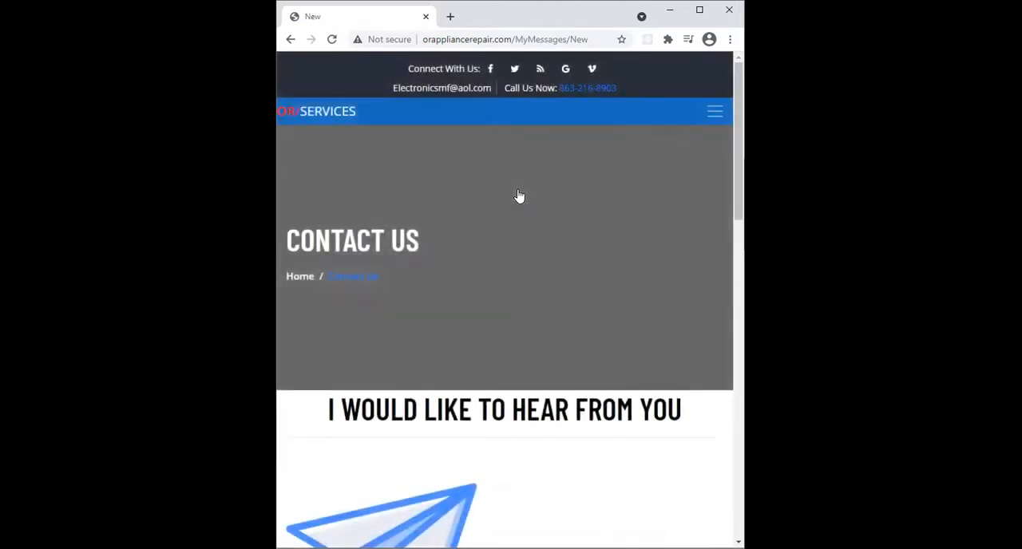
scroll(down, 3)
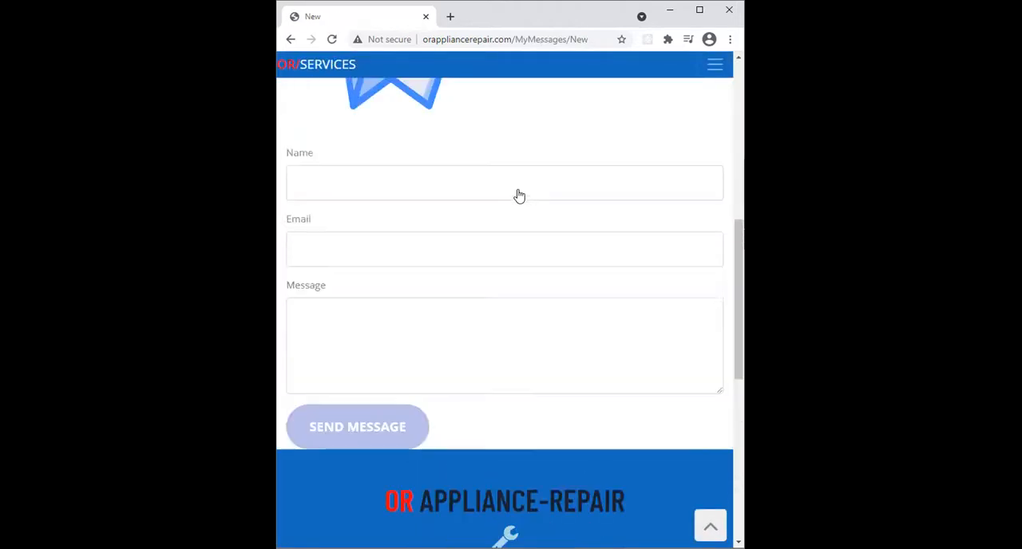
scroll(up, 3)
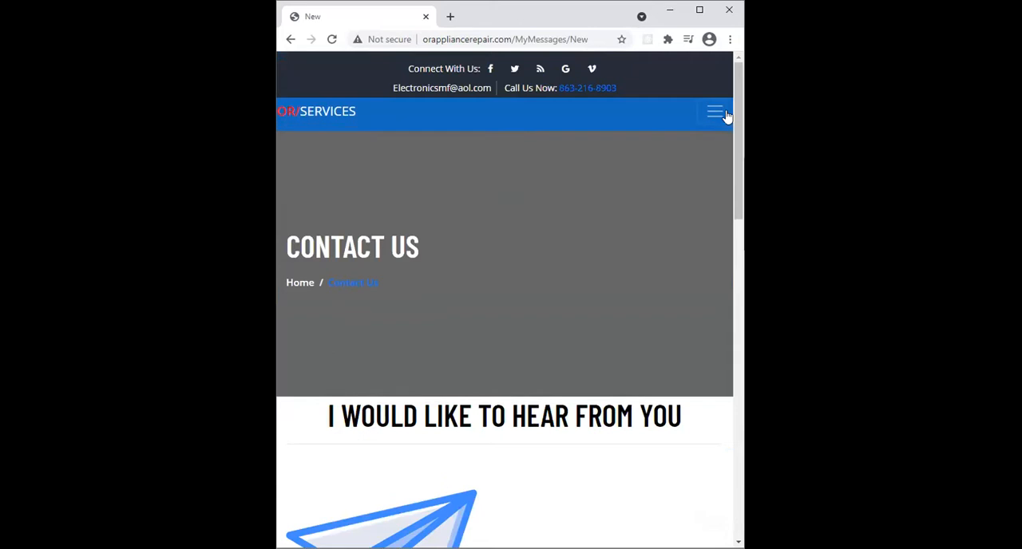
Open the sign-in page from the narrow layout's hamburger menu
click(504, 215)
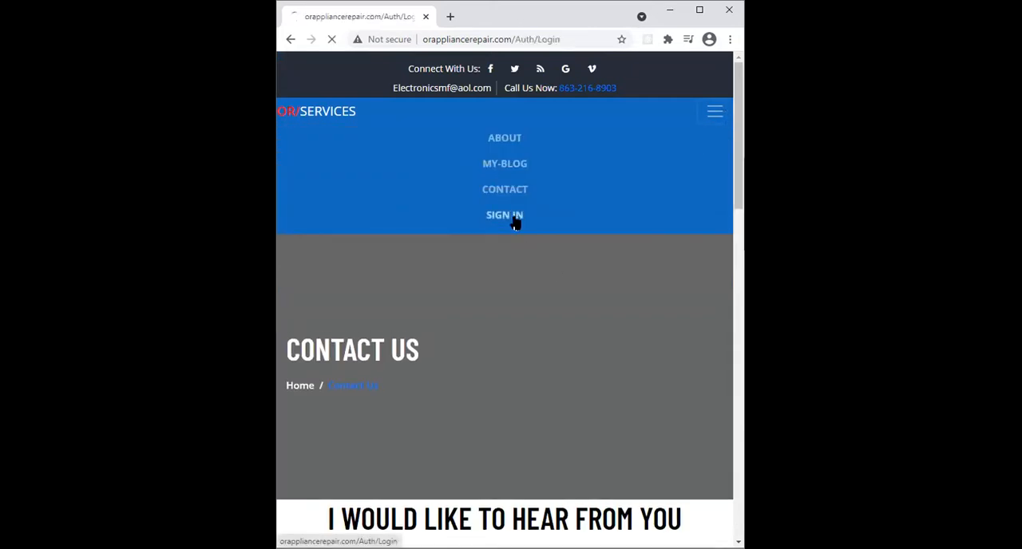
click(504, 215)
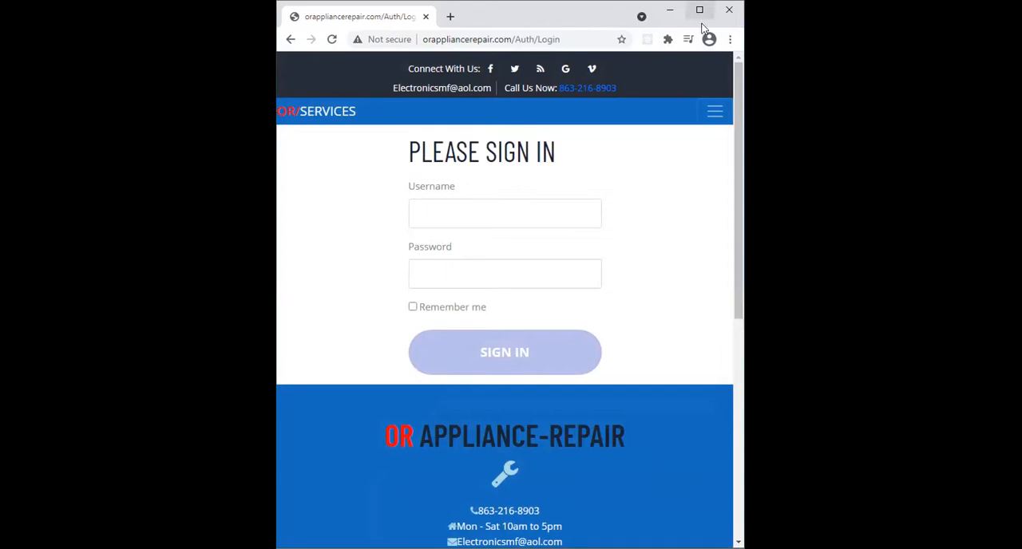
mouse_move(453, 33)
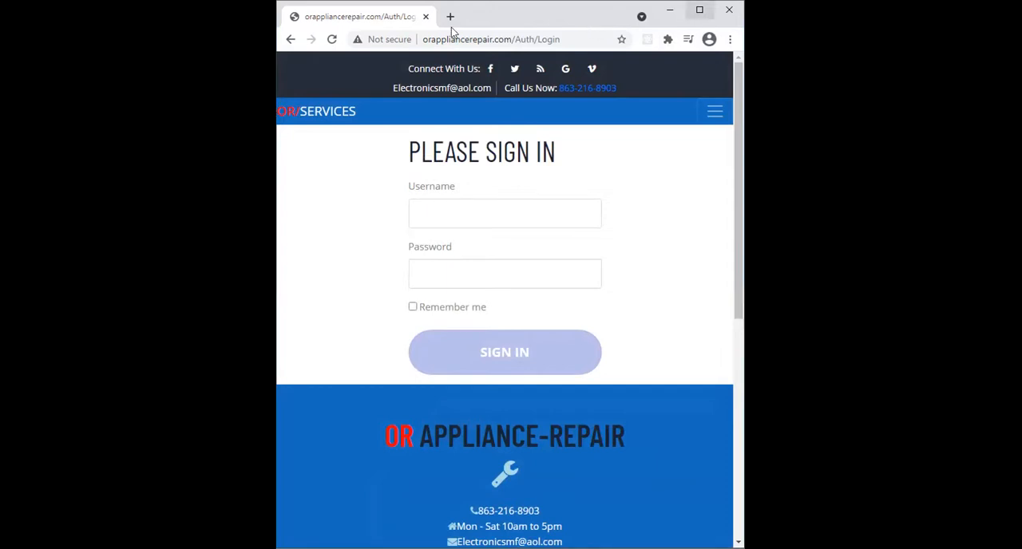
mouse_move(371, 60)
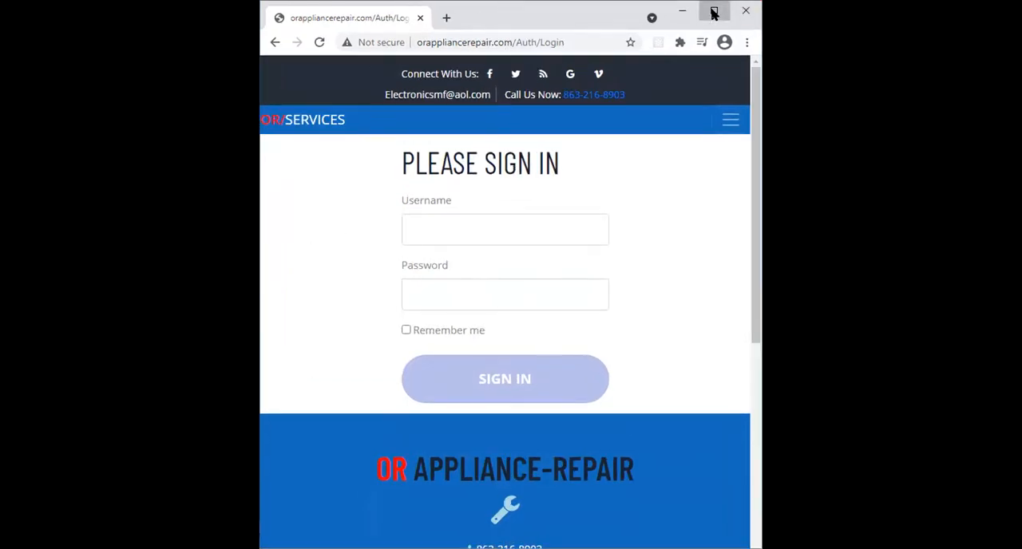
Maximize the browser window so the sign-in page returns to its full-width desktop layout
click(713, 10)
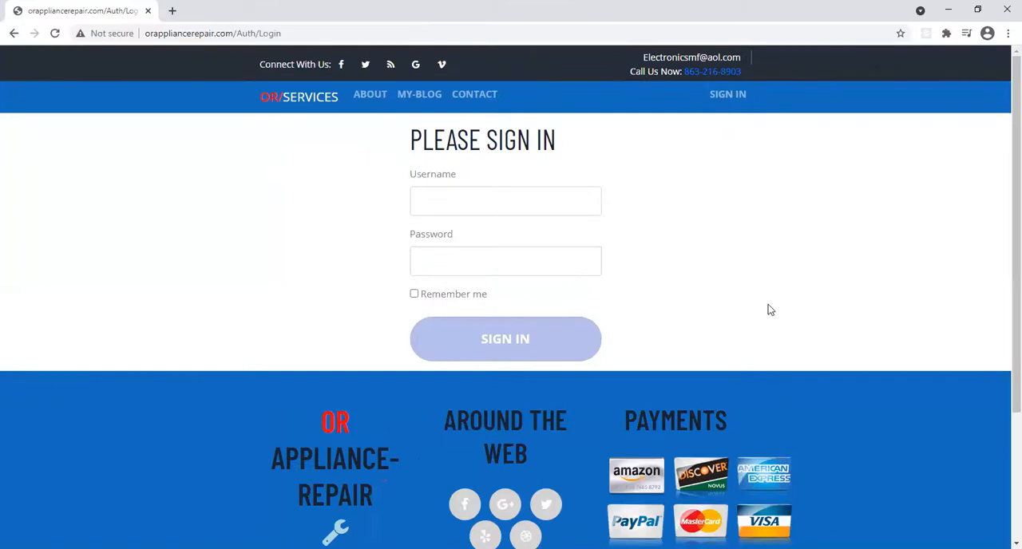
mouse_move(488, 104)
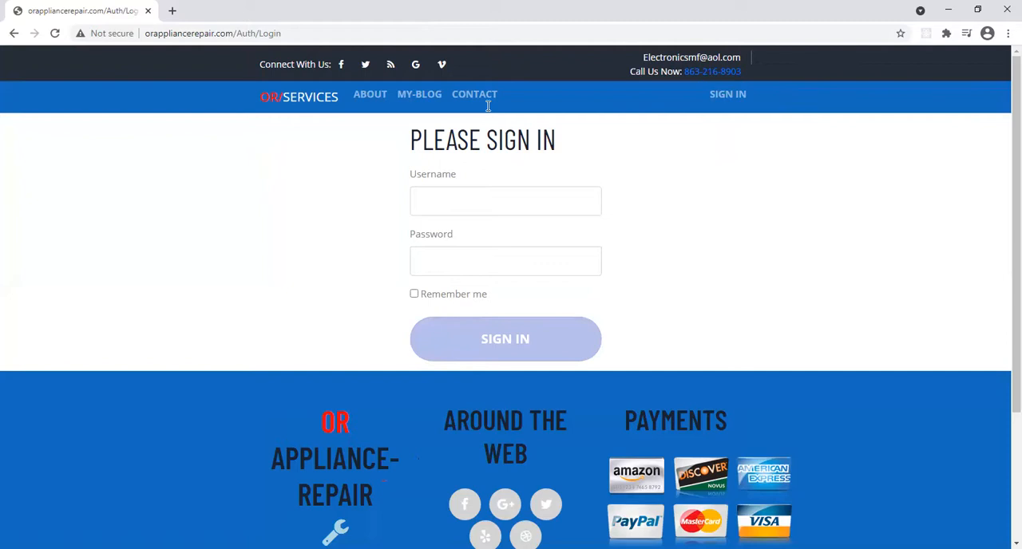
mouse_move(687, 273)
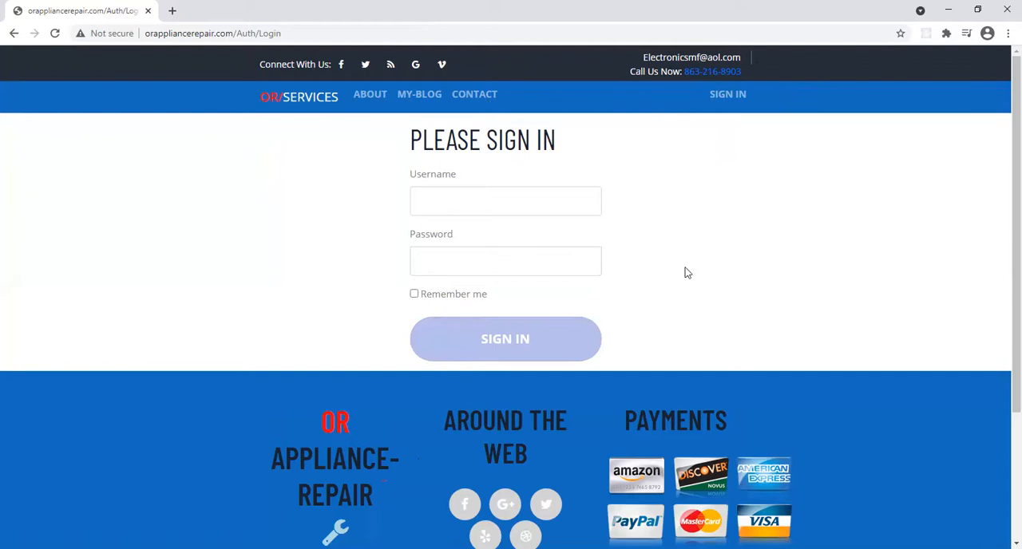